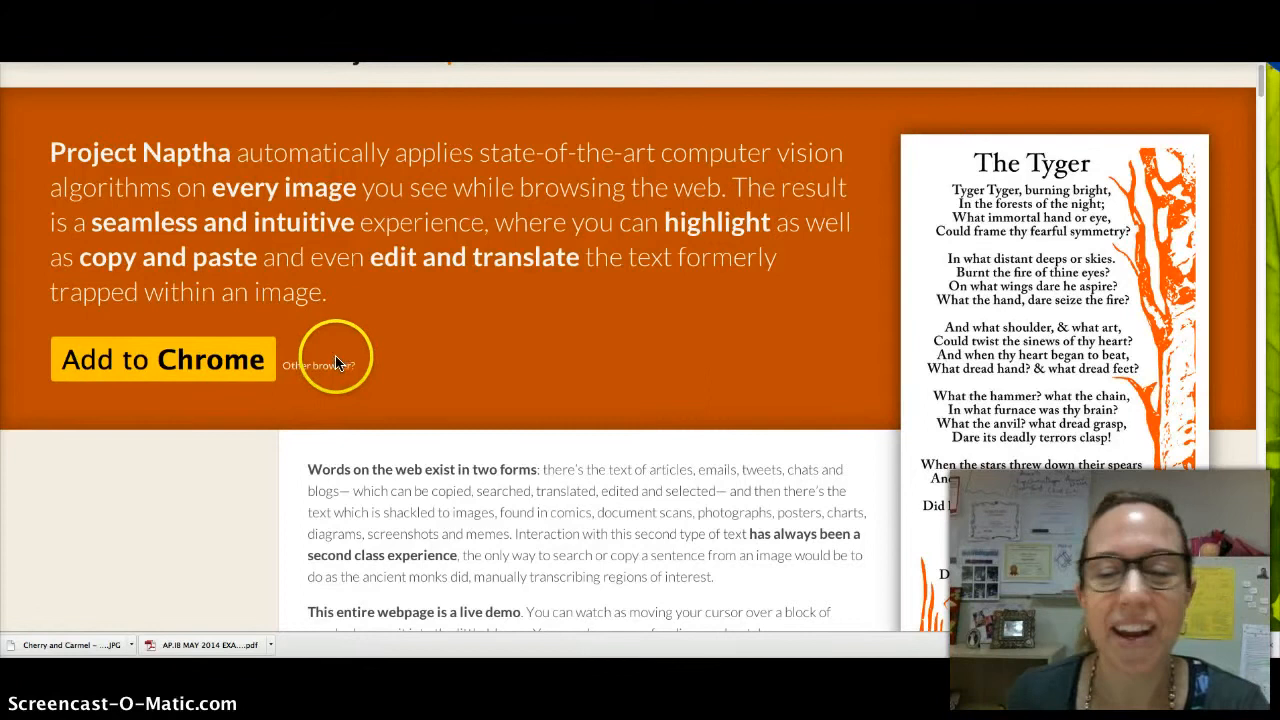
{"action": "mouse_move", "coordinate": [462, 328]}
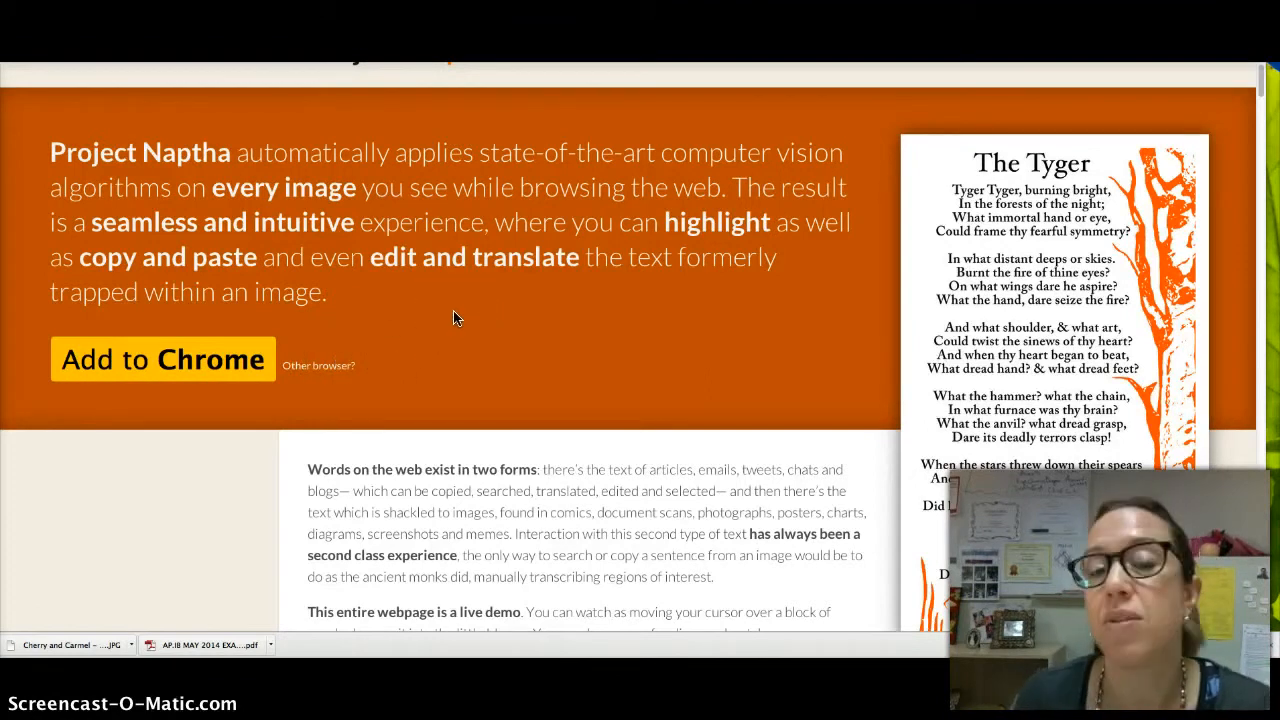
{"action": "mouse_move", "coordinate": [378, 205]}
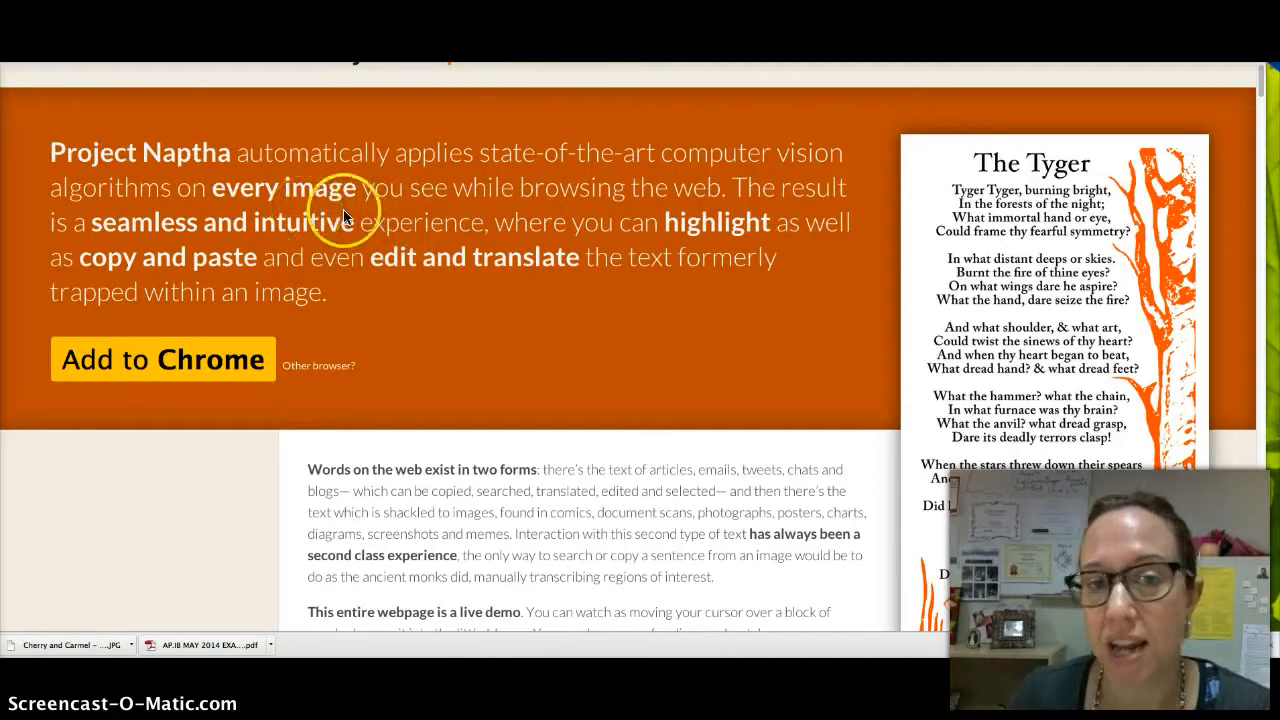
{"action": "mouse_move", "coordinate": [715, 250]}
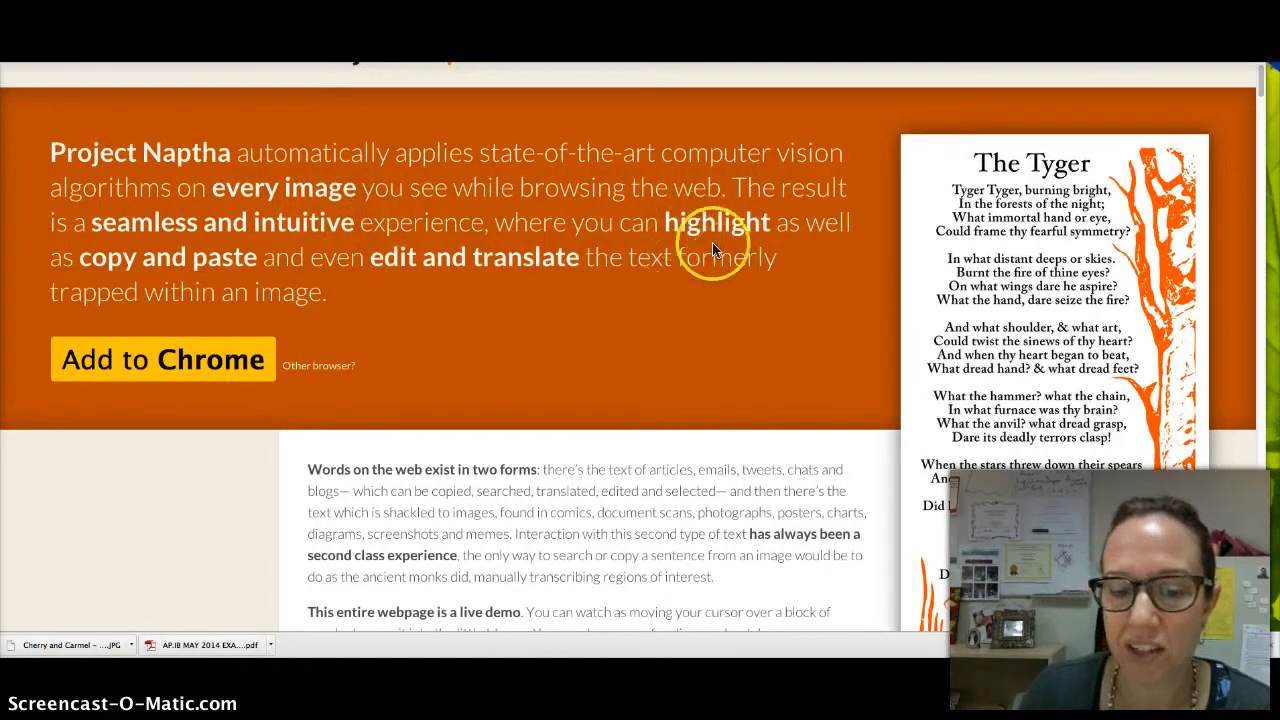
{"action": "mouse_move", "coordinate": [670, 303]}
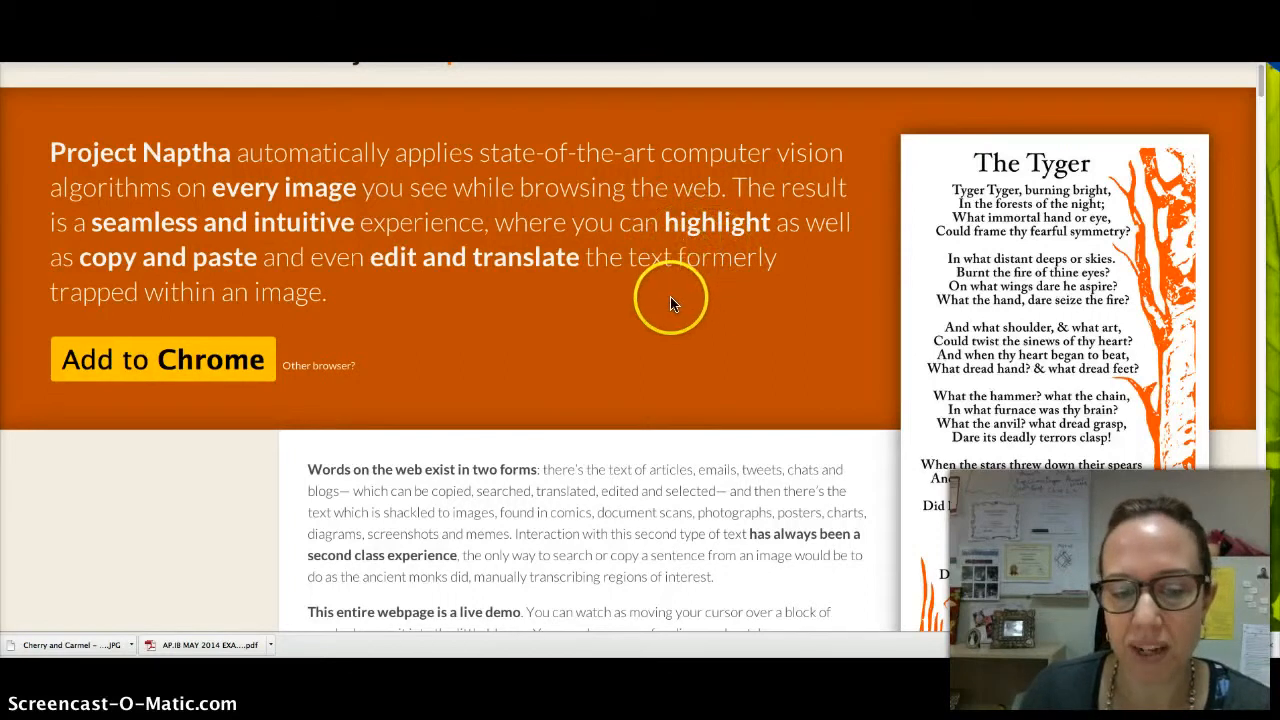
Select the first stanza of The Tyger inside the image and copy its text via Copy Text
{"action": "scroll", "scroll_direction": "down", "scroll_amount": 3}
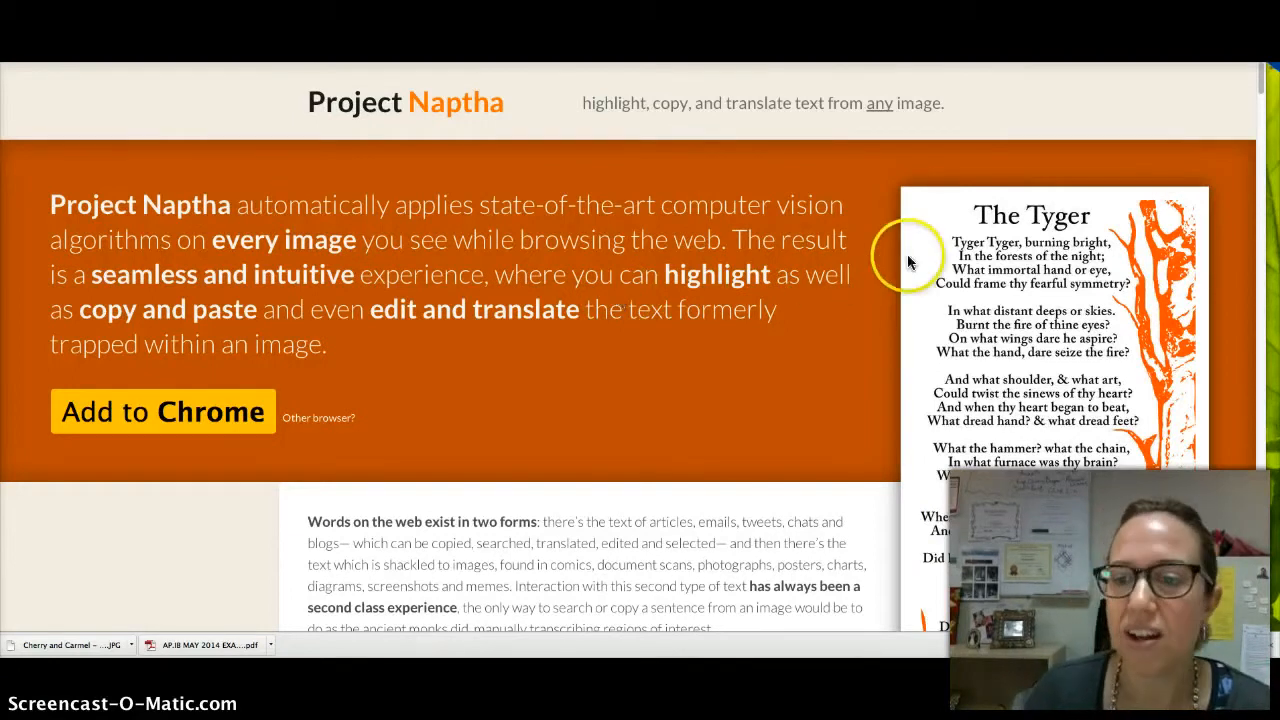
{"action": "mouse_move", "coordinate": [1055, 345]}
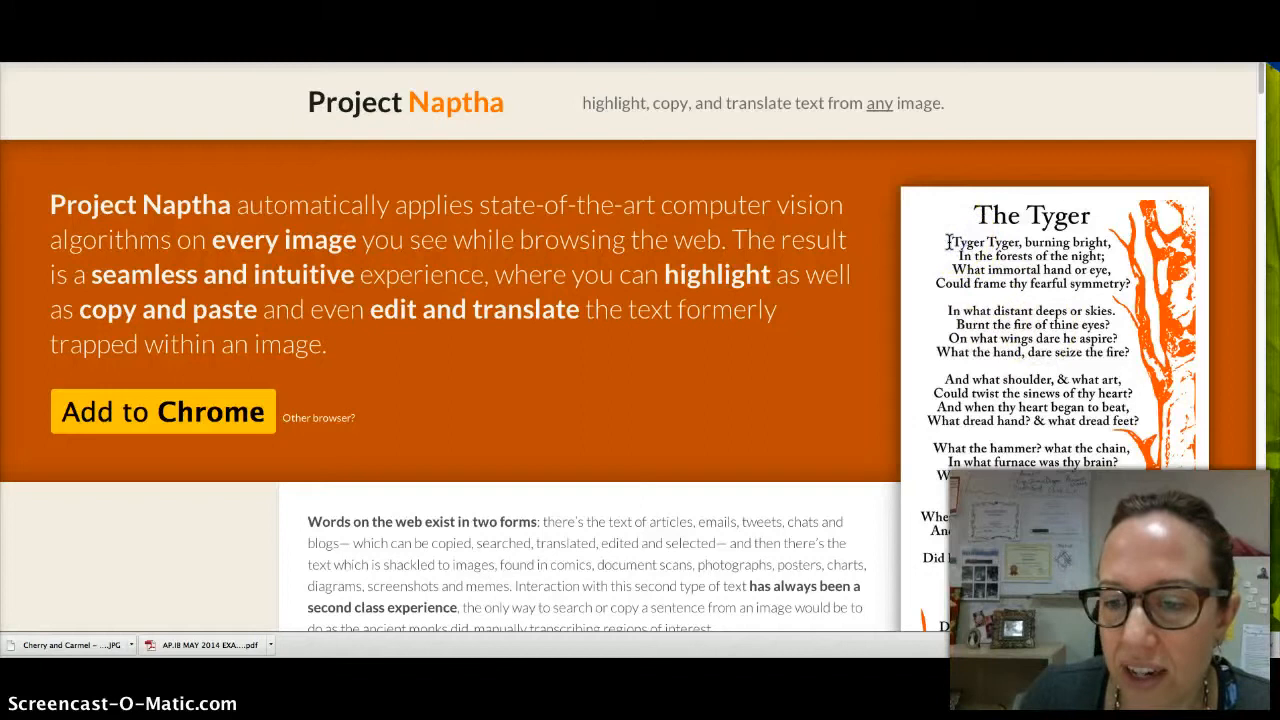
{"action": "left_click_drag", "start_coordinate": [947, 242], "coordinate": [1130, 283]}
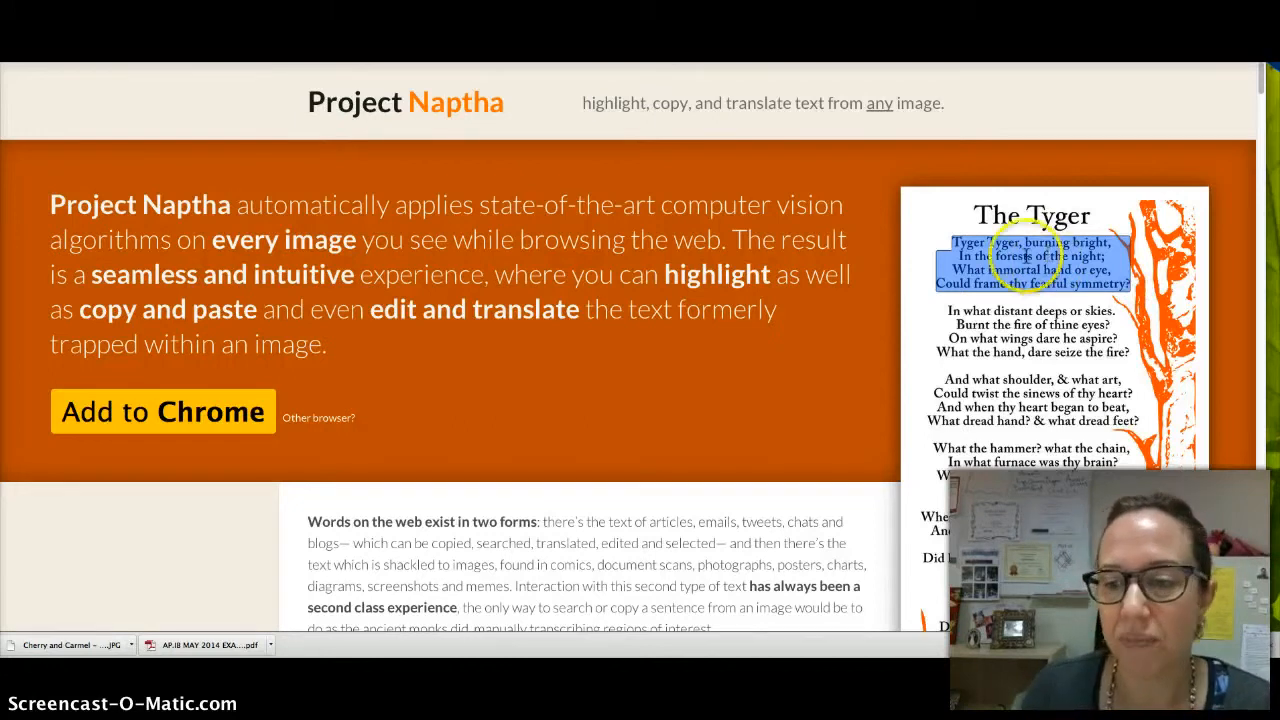
{"action": "right_click", "coordinate": [1020, 270]}
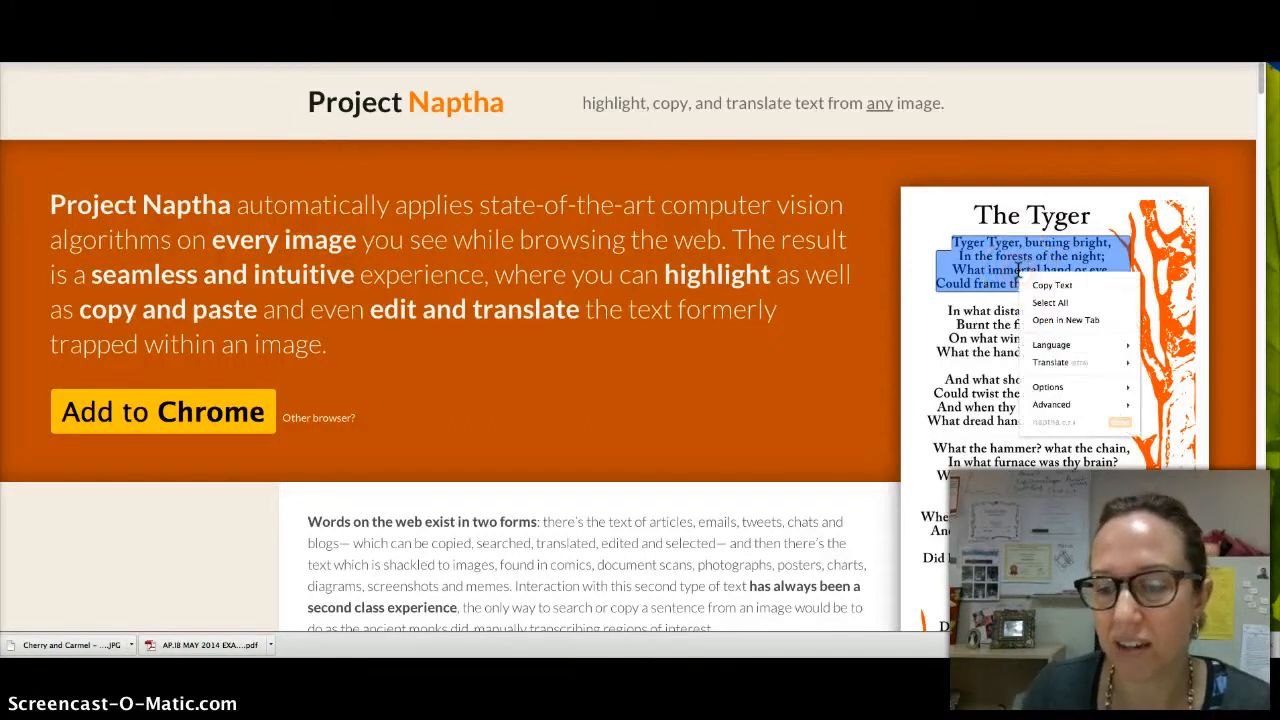
{"action": "left_click", "coordinate": [1040, 290]}
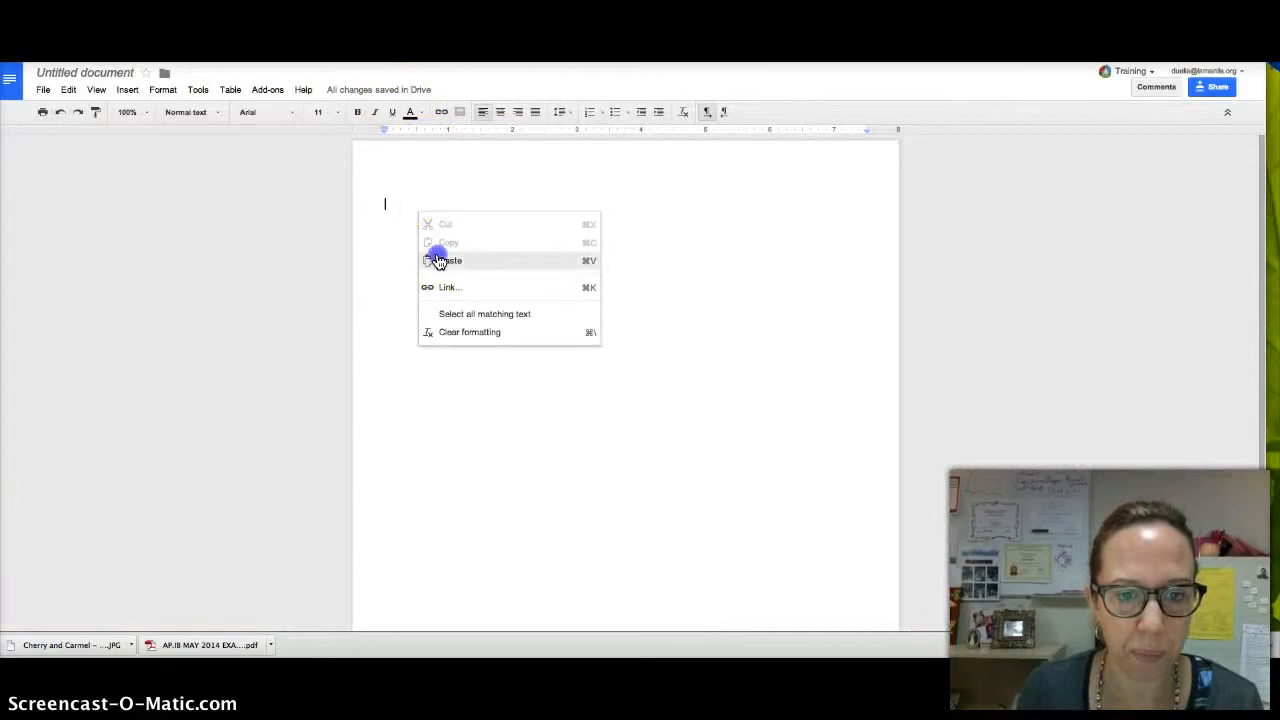
Paste the copied Tyger stanza into the untitled Google Doc
{"action": "left_click", "coordinate": [447, 260]}
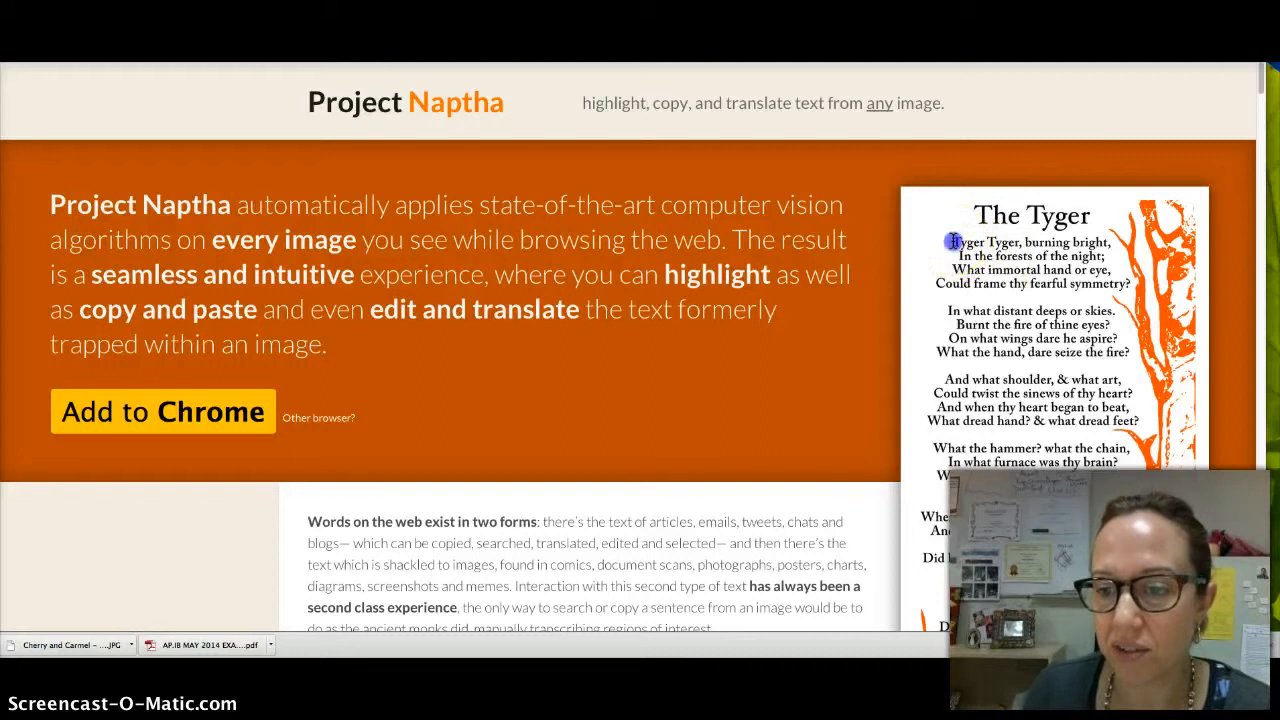
{"action": "left_click_drag", "start_coordinate": [950, 242], "coordinate": [1130, 283]}
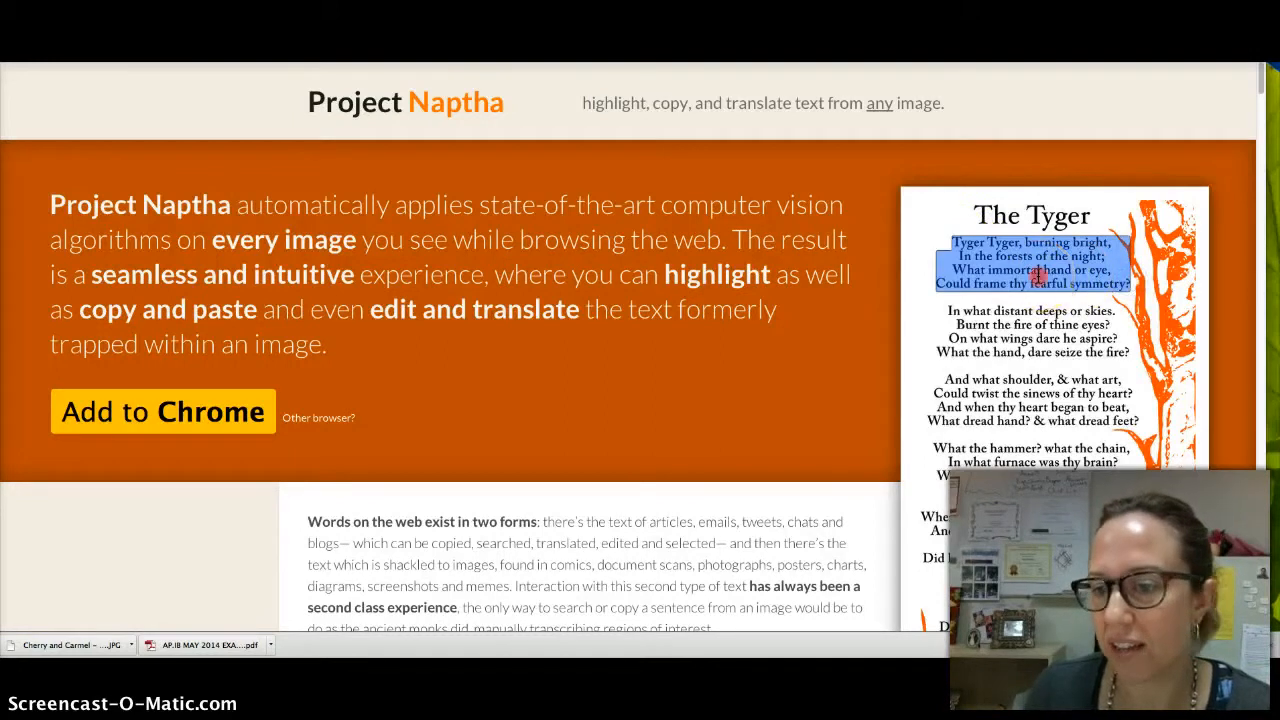
{"action": "right_click", "coordinate": [1040, 275]}
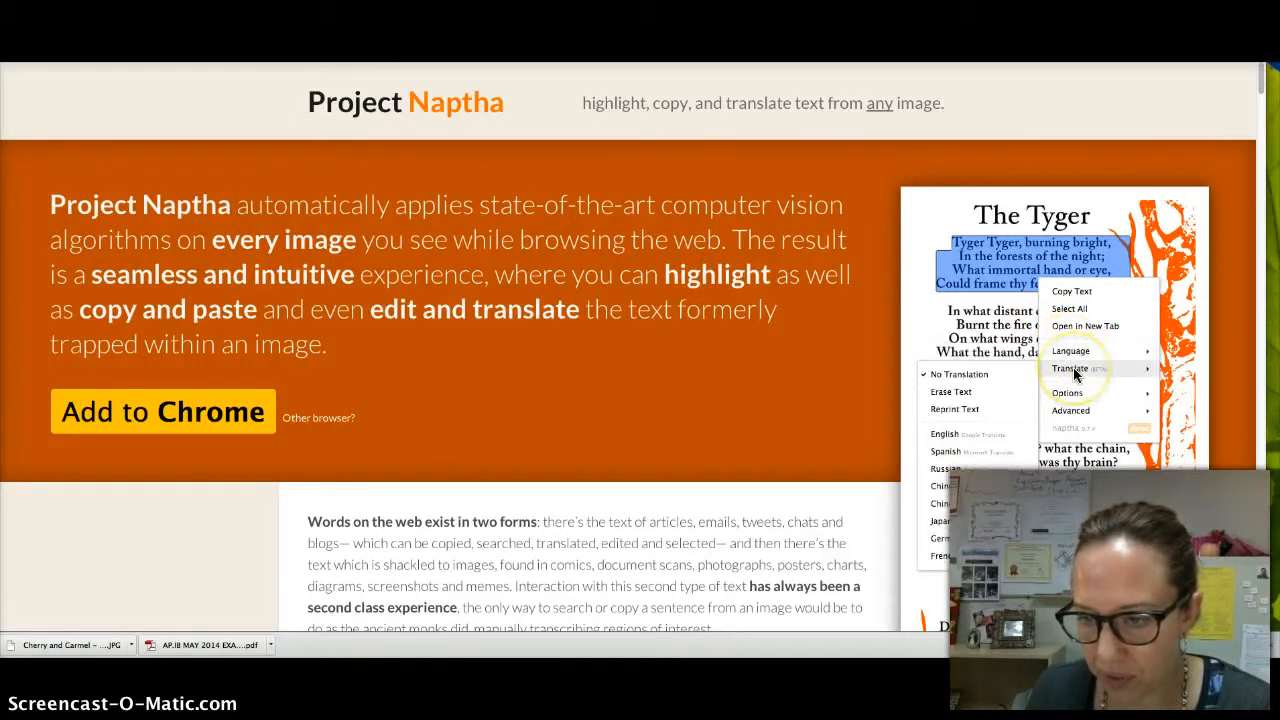
{"action": "mouse_move", "coordinate": [975, 488]}
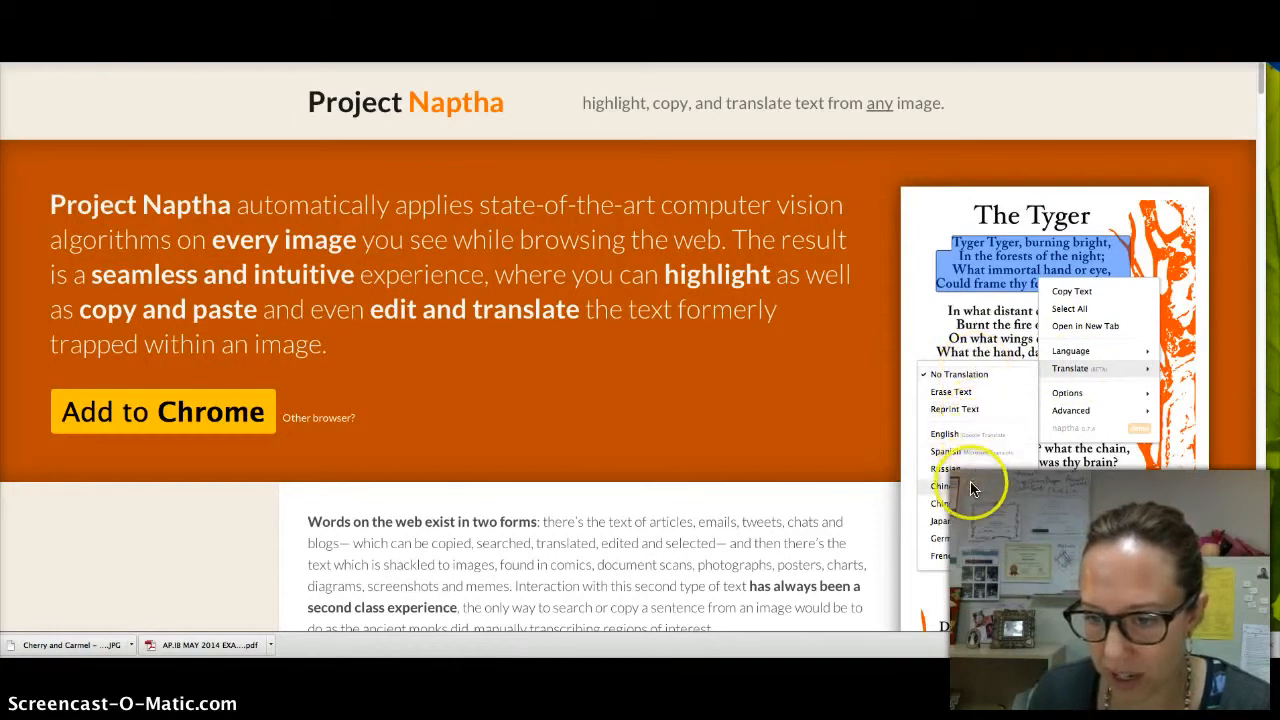
{"action": "left_click", "coordinate": [940, 486]}
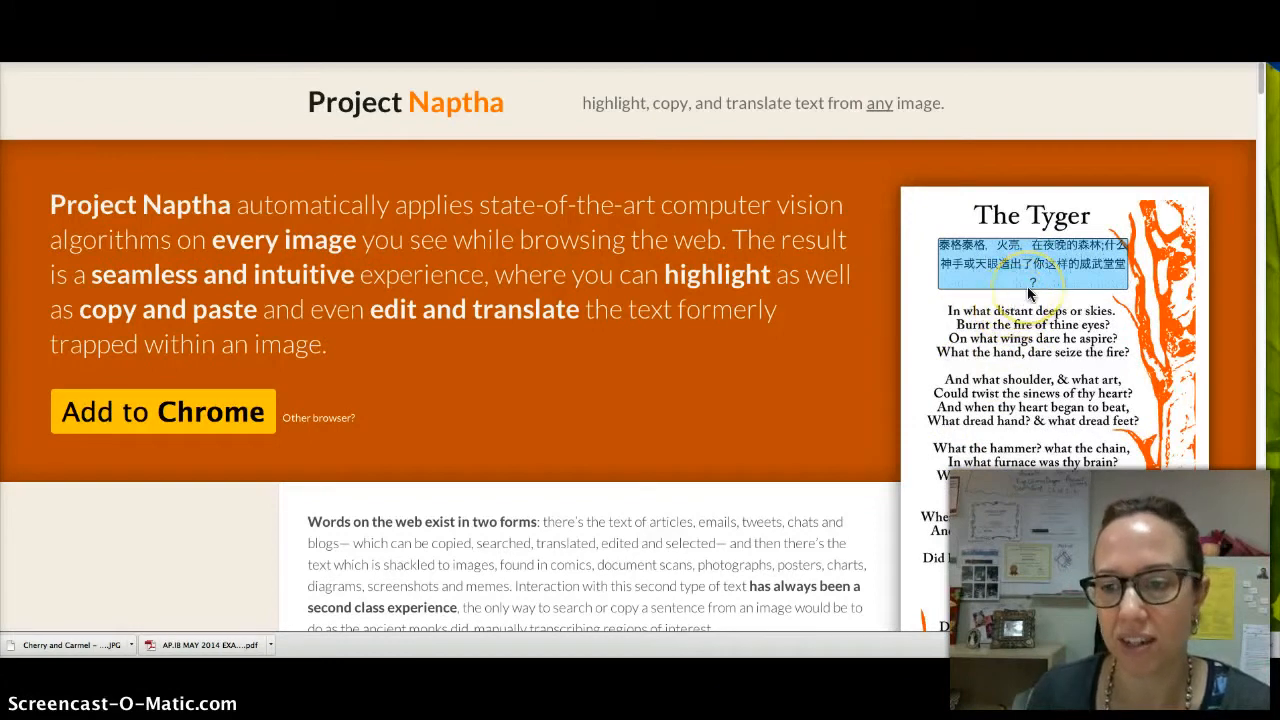
{"action": "mouse_move", "coordinate": [1040, 262]}
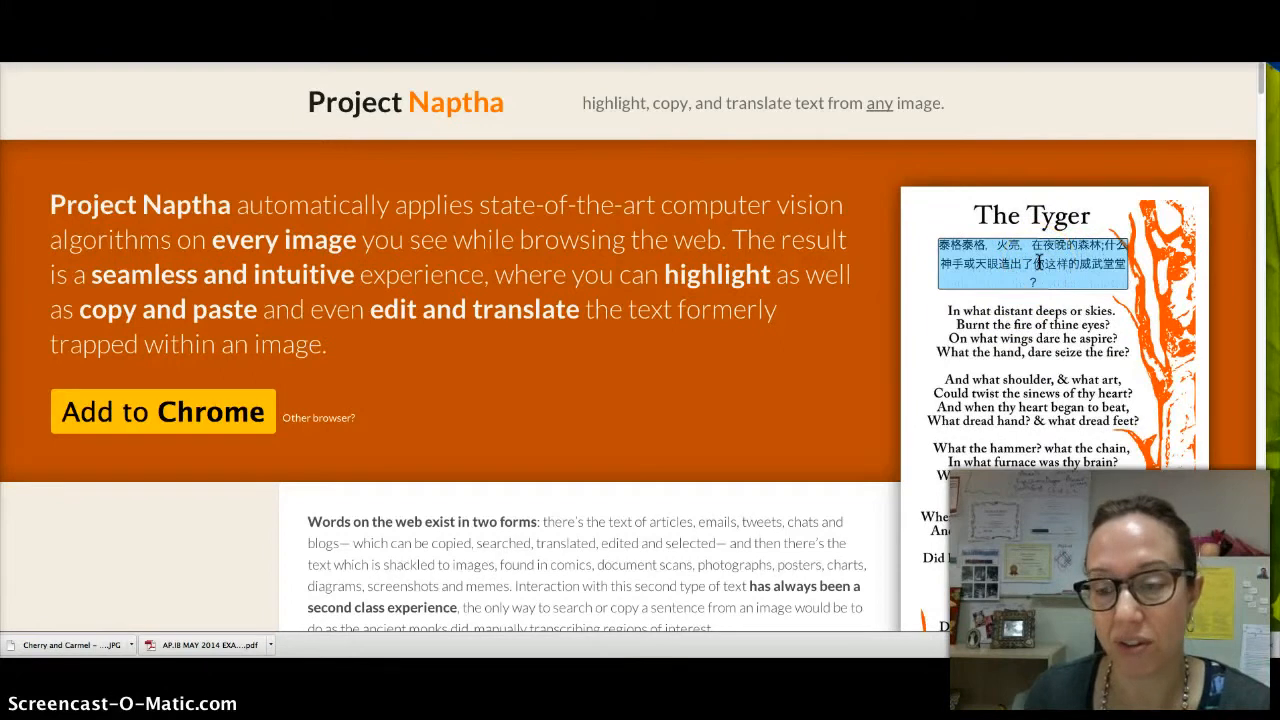
{"action": "right_click", "coordinate": [1040, 264]}
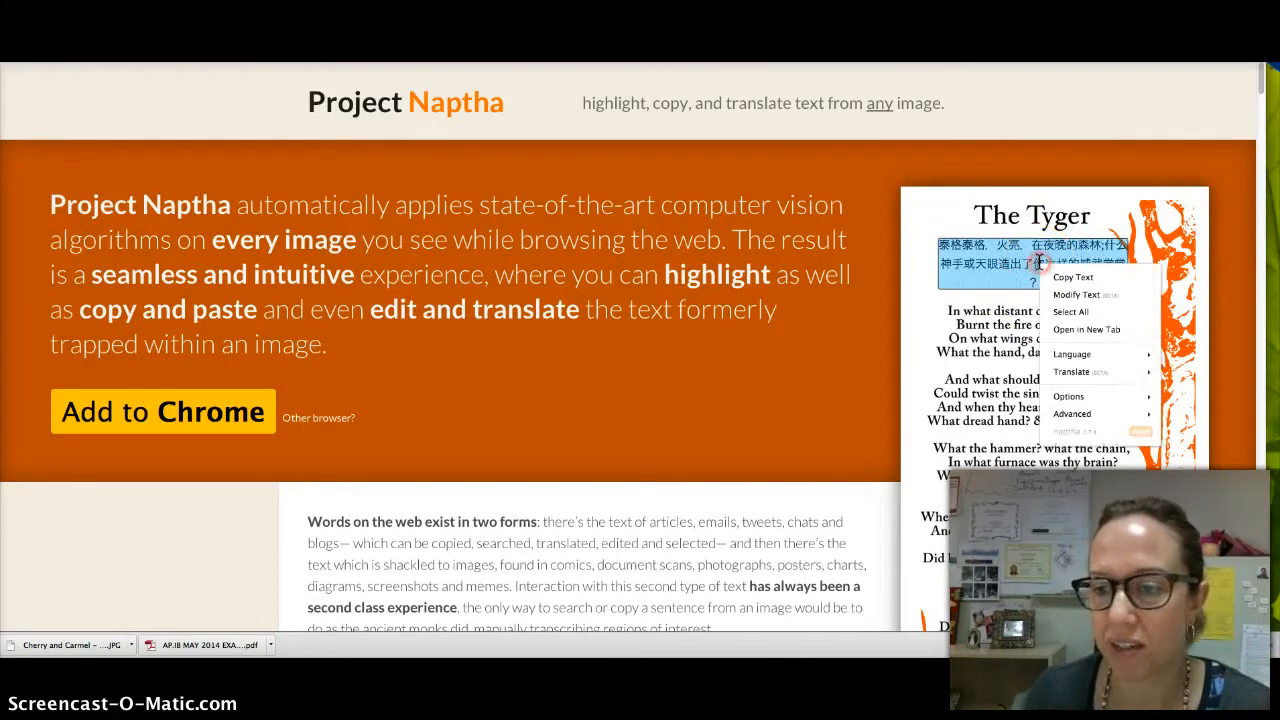
{"action": "left_click", "coordinate": [1072, 371]}
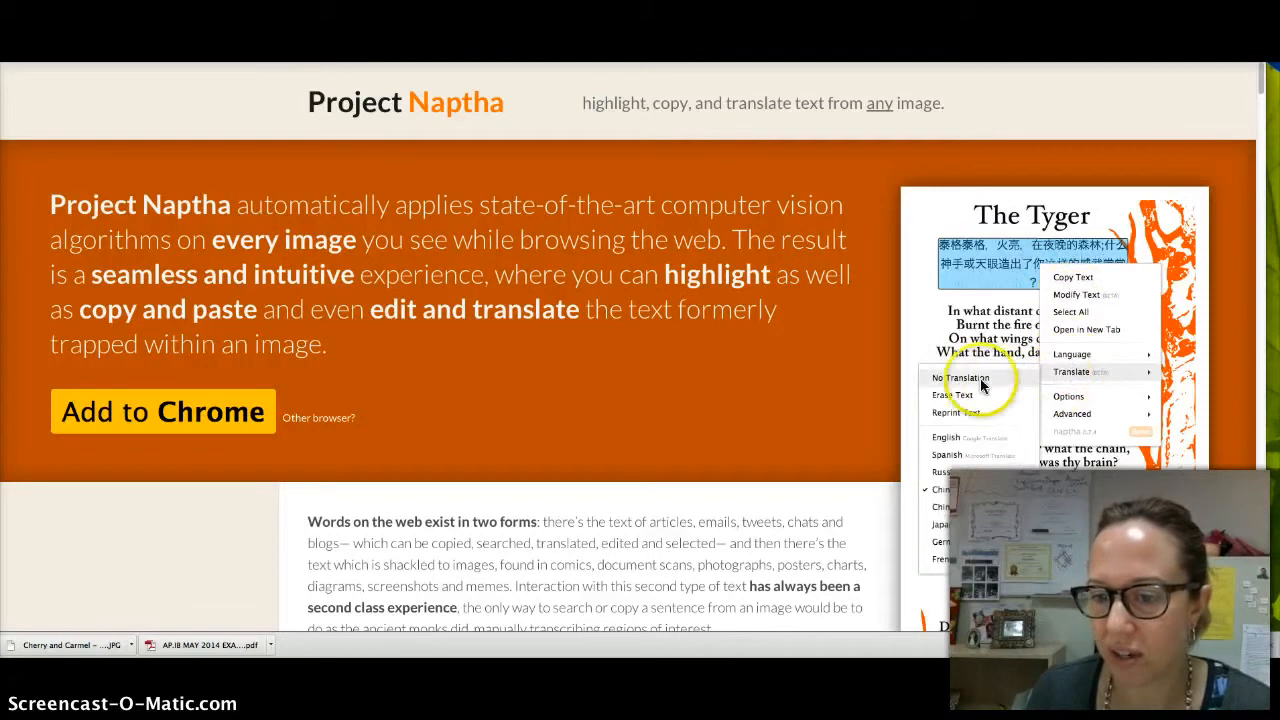
{"action": "left_click", "coordinate": [964, 378]}
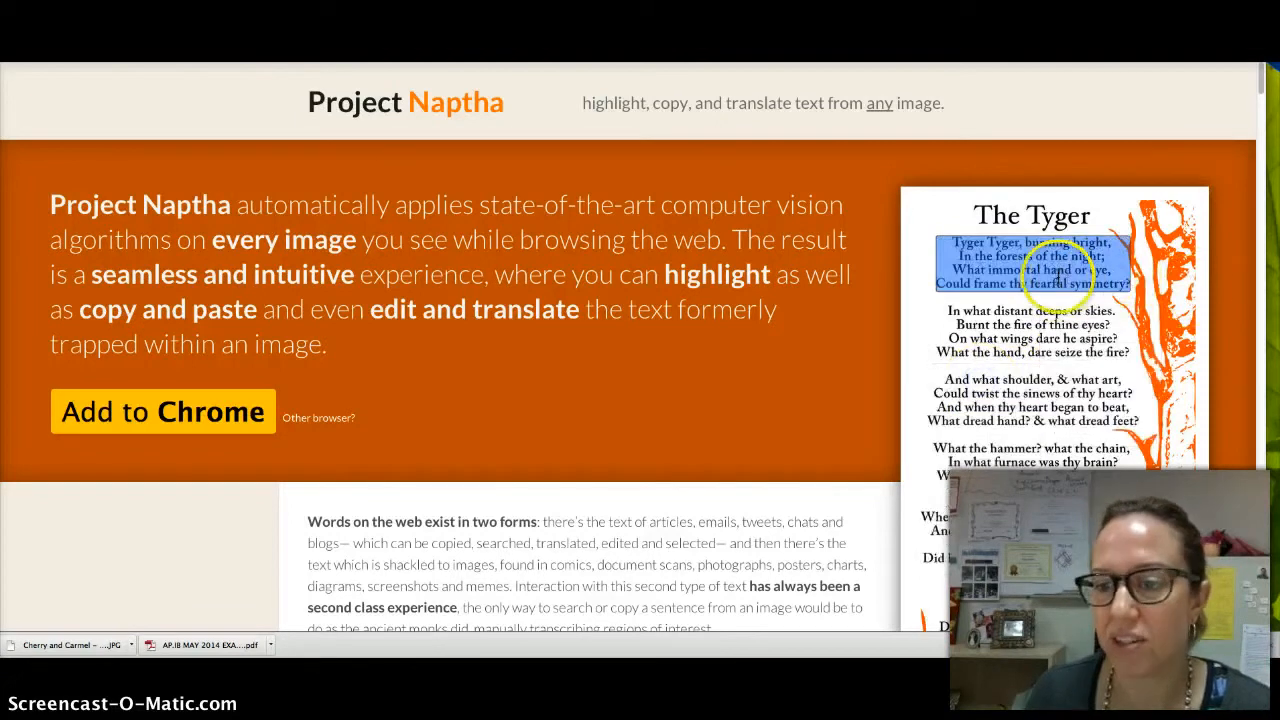
{"action": "right_click", "coordinate": [1040, 270]}
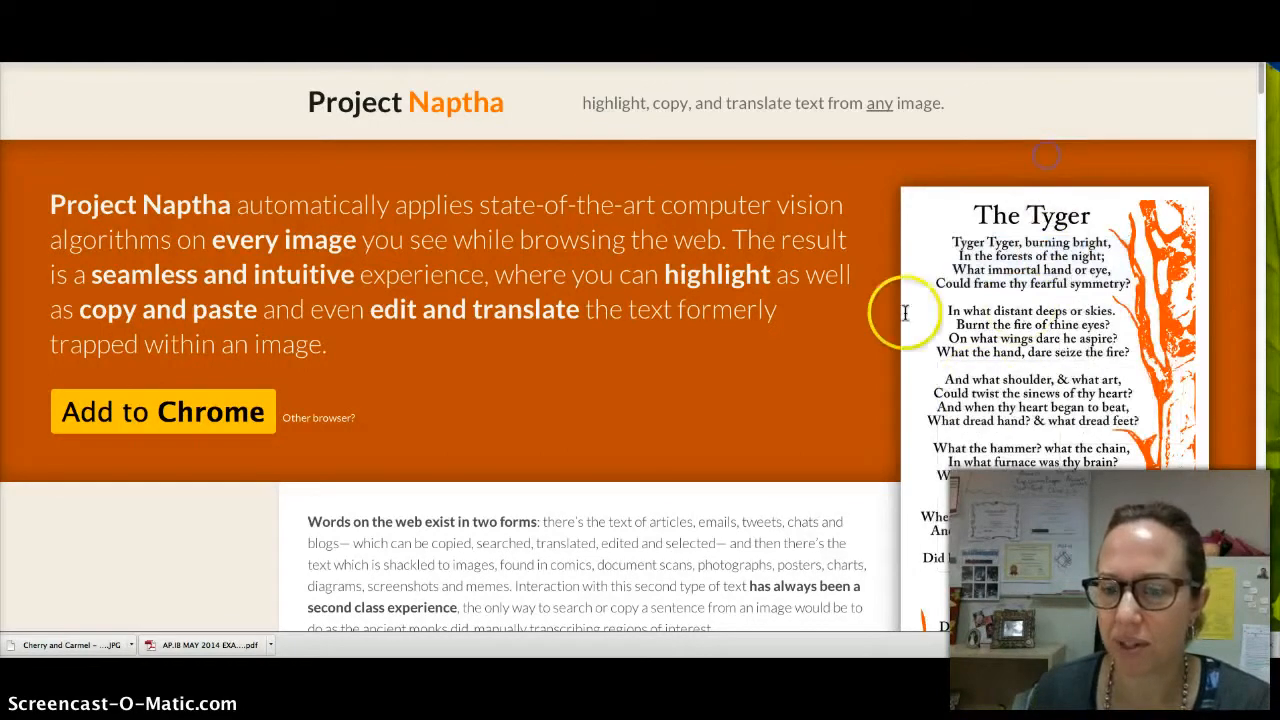
Erase the highlighted opening paragraph of the scanned email via Translate > Erase Text
{"action": "scroll", "scroll_direction": "down", "scroll_amount": 3}
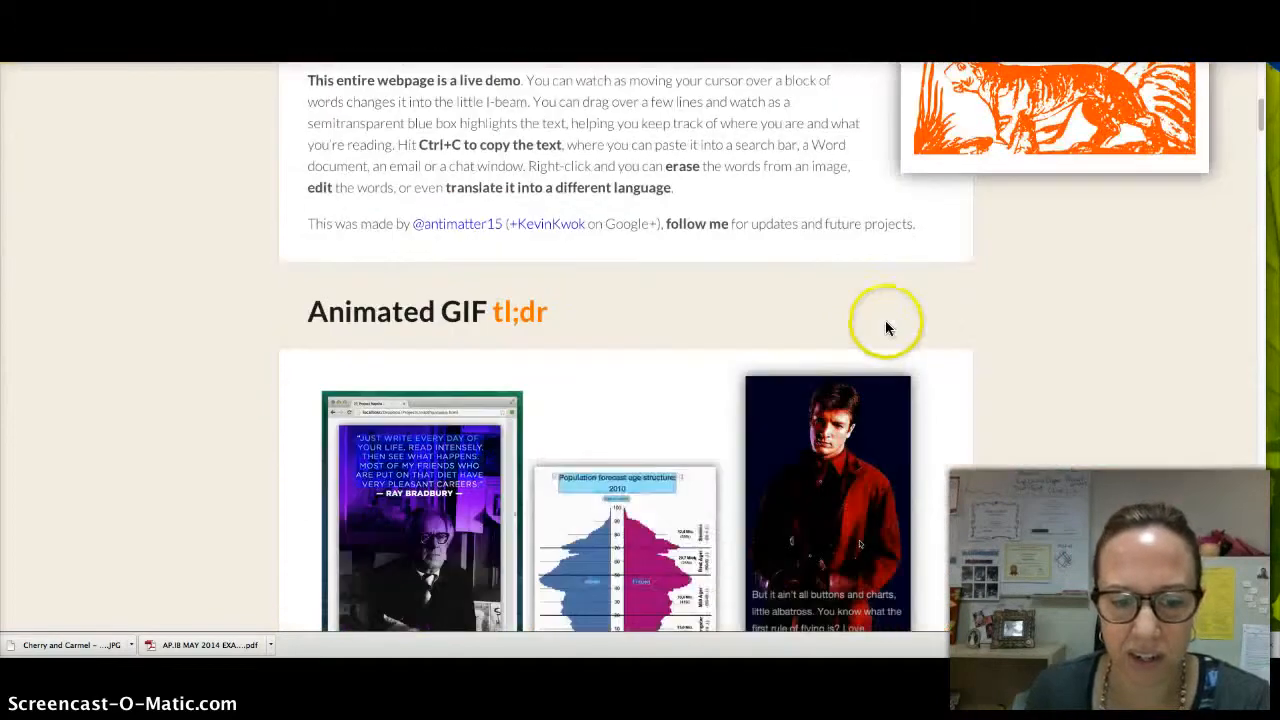
{"action": "scroll", "scroll_direction": "down", "scroll_amount": 3}
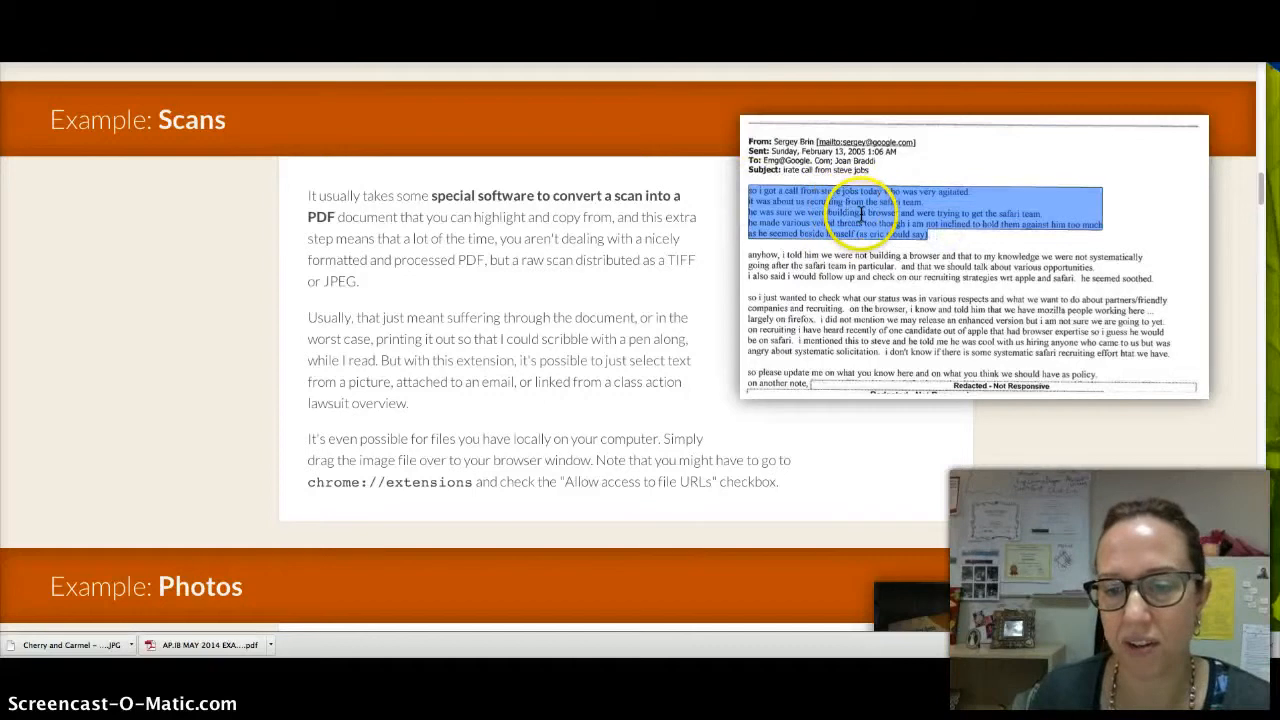
{"action": "right_click", "coordinate": [860, 213]}
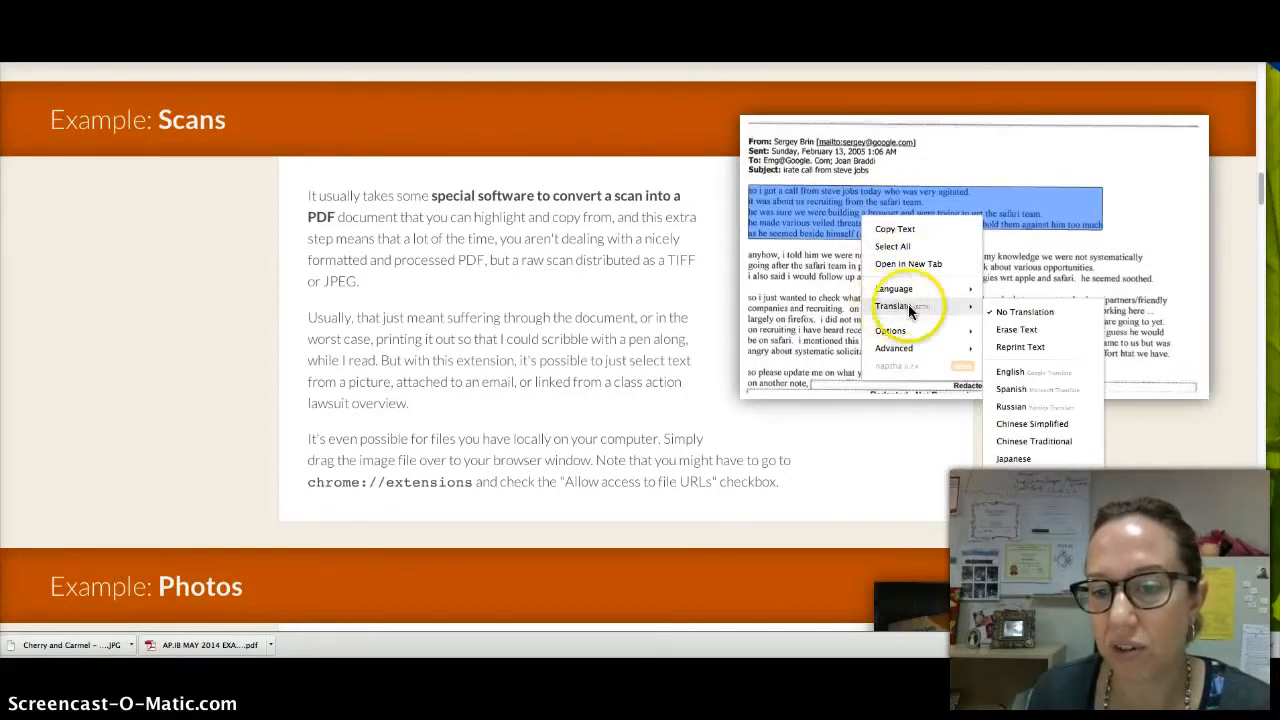
{"action": "mouse_move", "coordinate": [985, 307]}
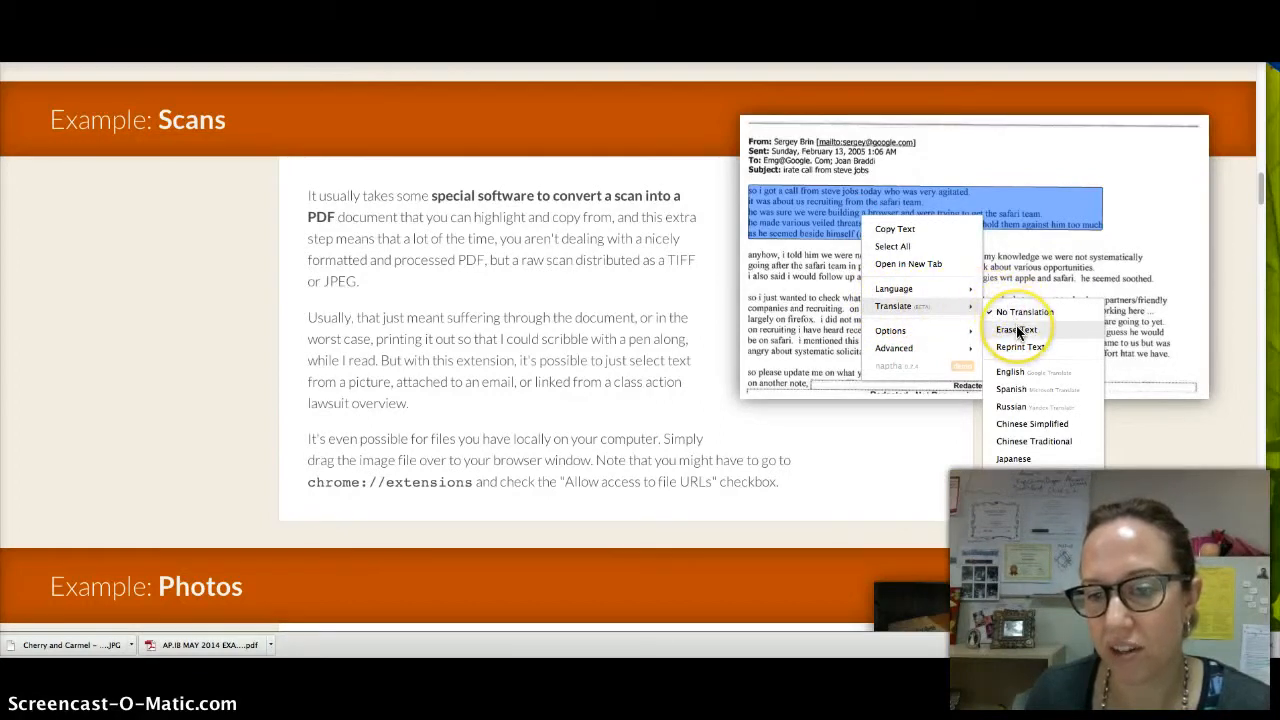
{"action": "left_click", "coordinate": [1018, 330]}
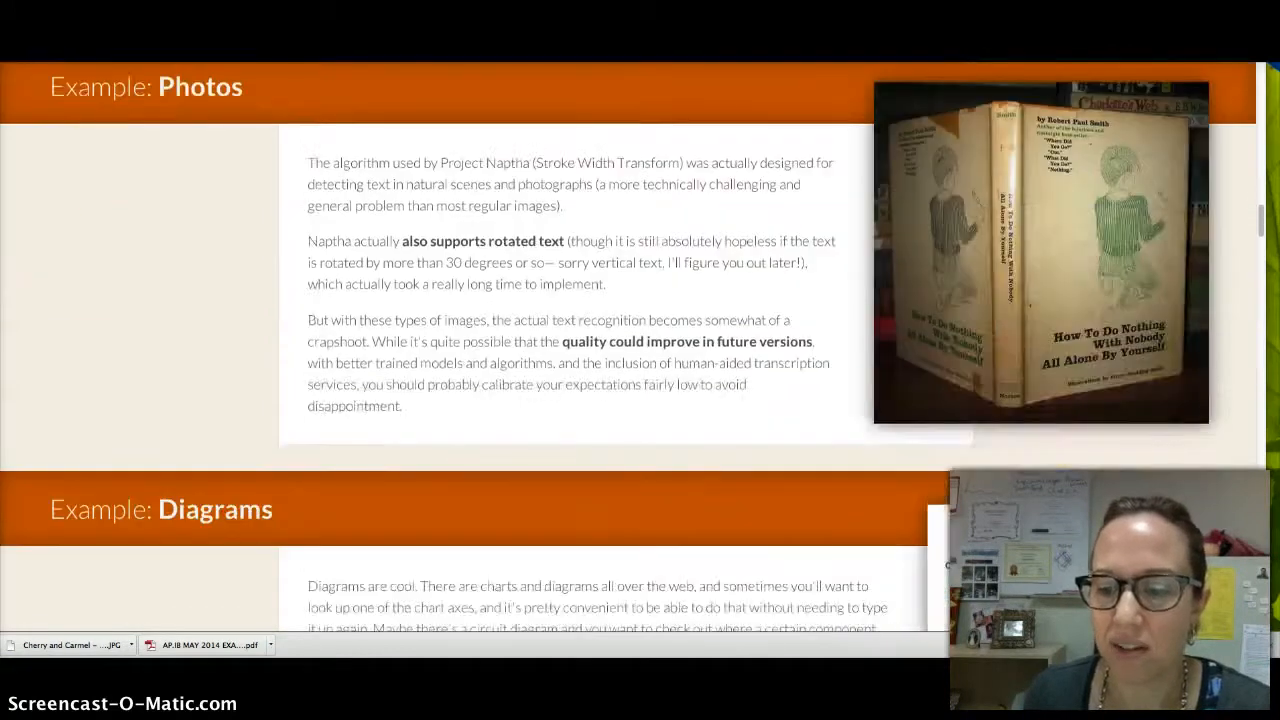
Erase the caption across the bottom of the bearded-man meme image in the Internet Memes example
{"action": "scroll", "scroll_direction": "down", "scroll_amount": 3}
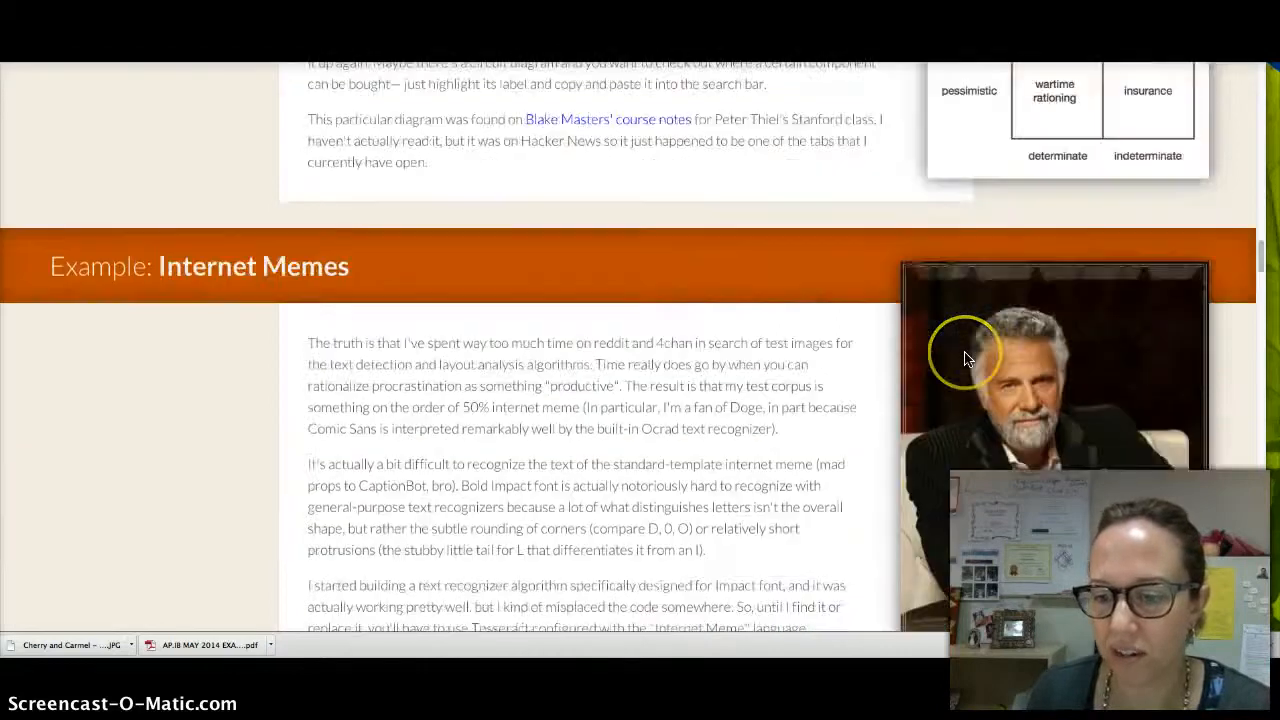
{"action": "scroll", "scroll_direction": "down", "scroll_amount": 3}
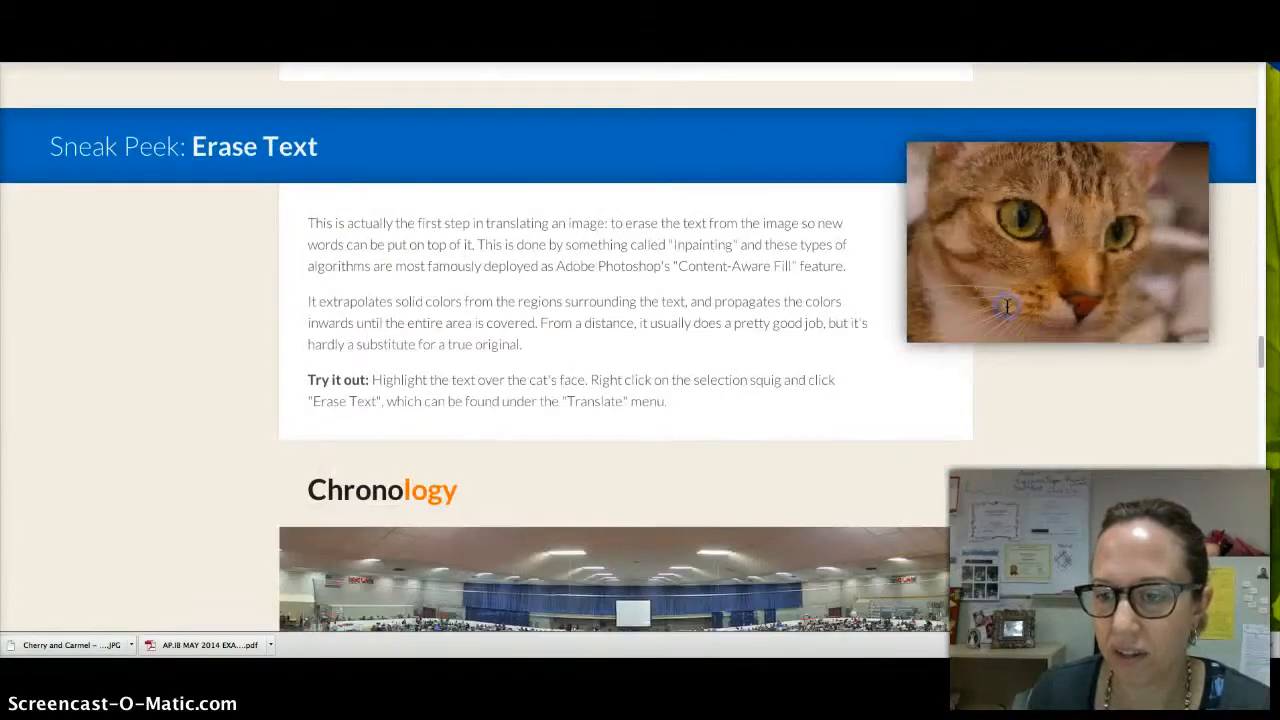
{"action": "scroll", "scroll_direction": "down", "scroll_amount": 3}
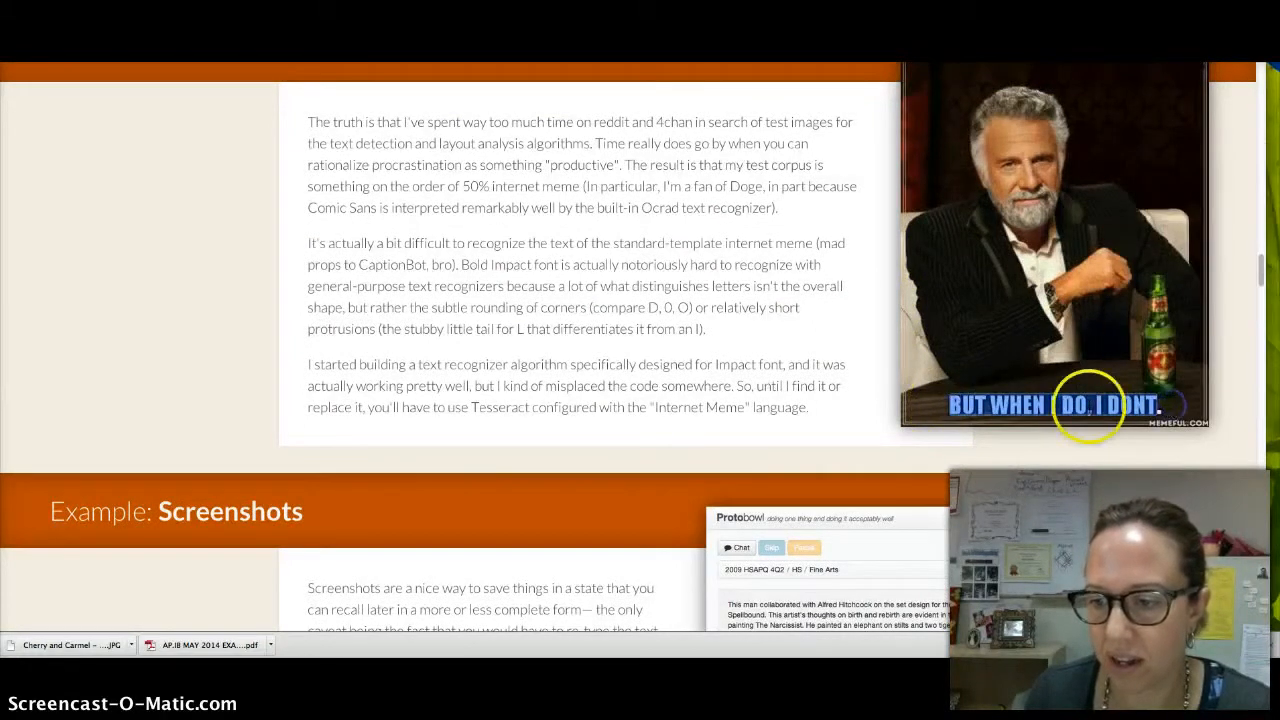
{"action": "right_click", "coordinate": [1075, 415]}
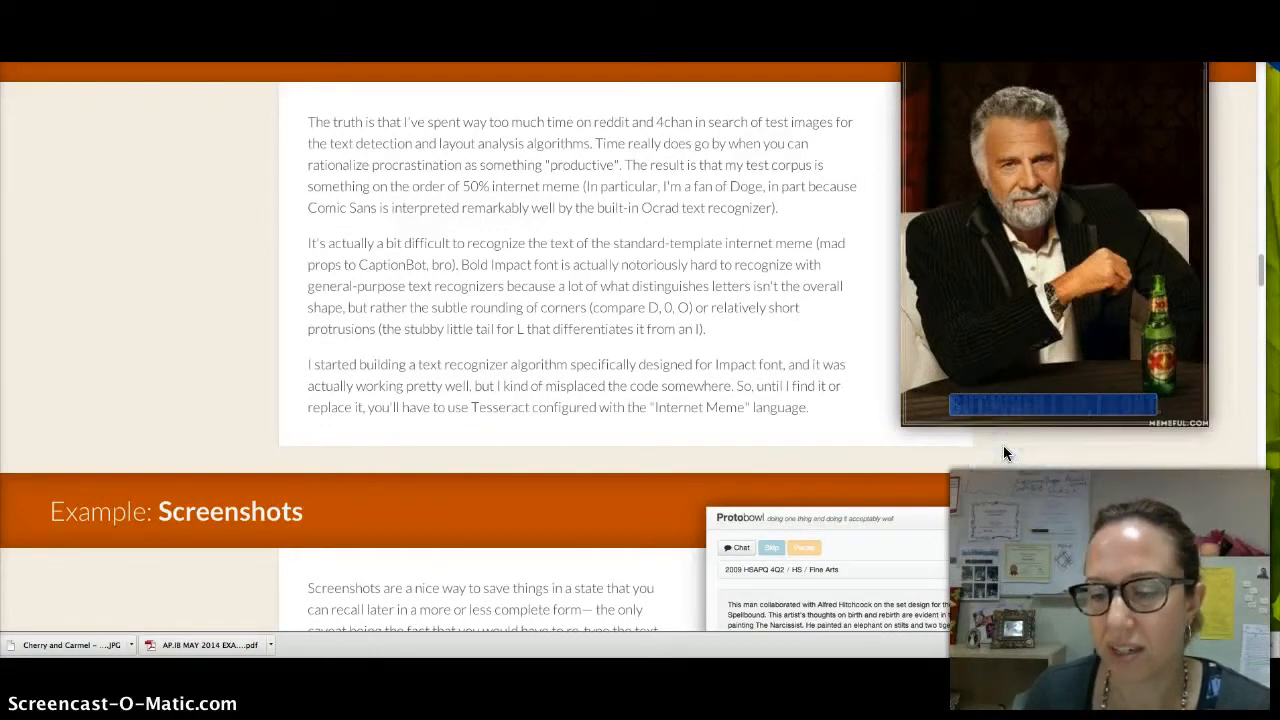
{"action": "scroll", "scroll_direction": "down", "scroll_amount": 3}
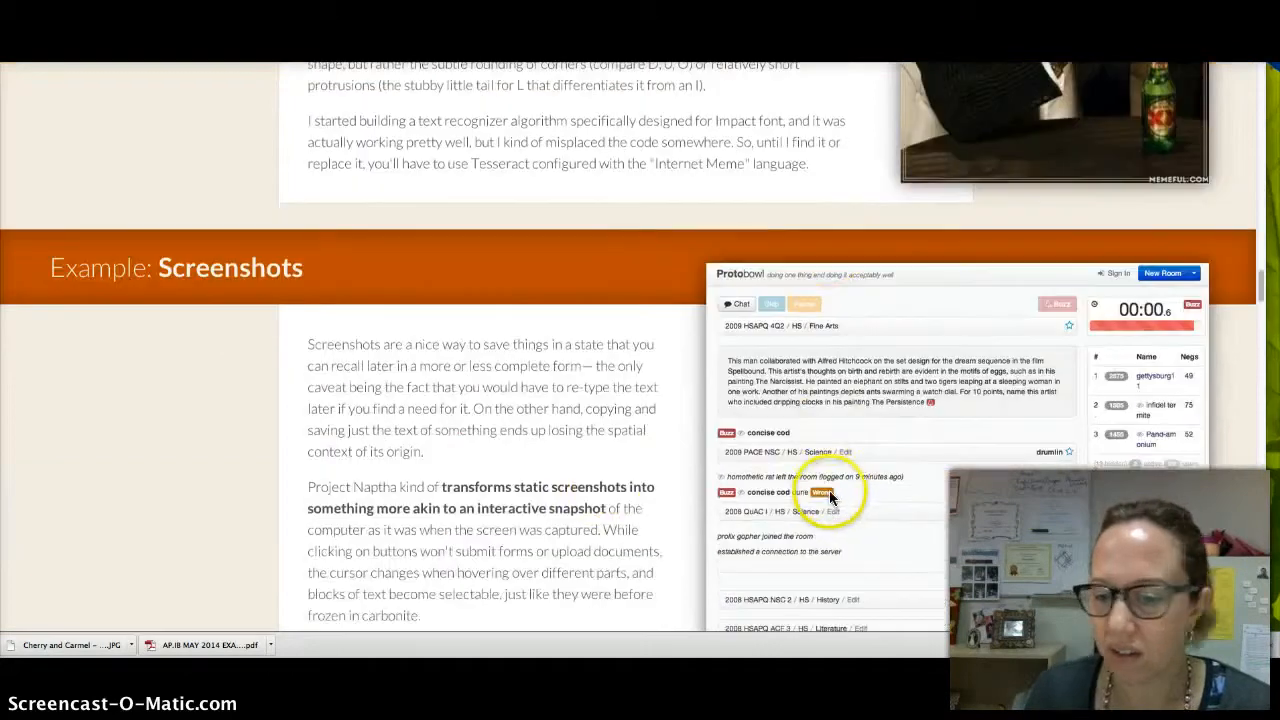
{"action": "scroll", "scroll_direction": "down", "scroll_amount": 3}
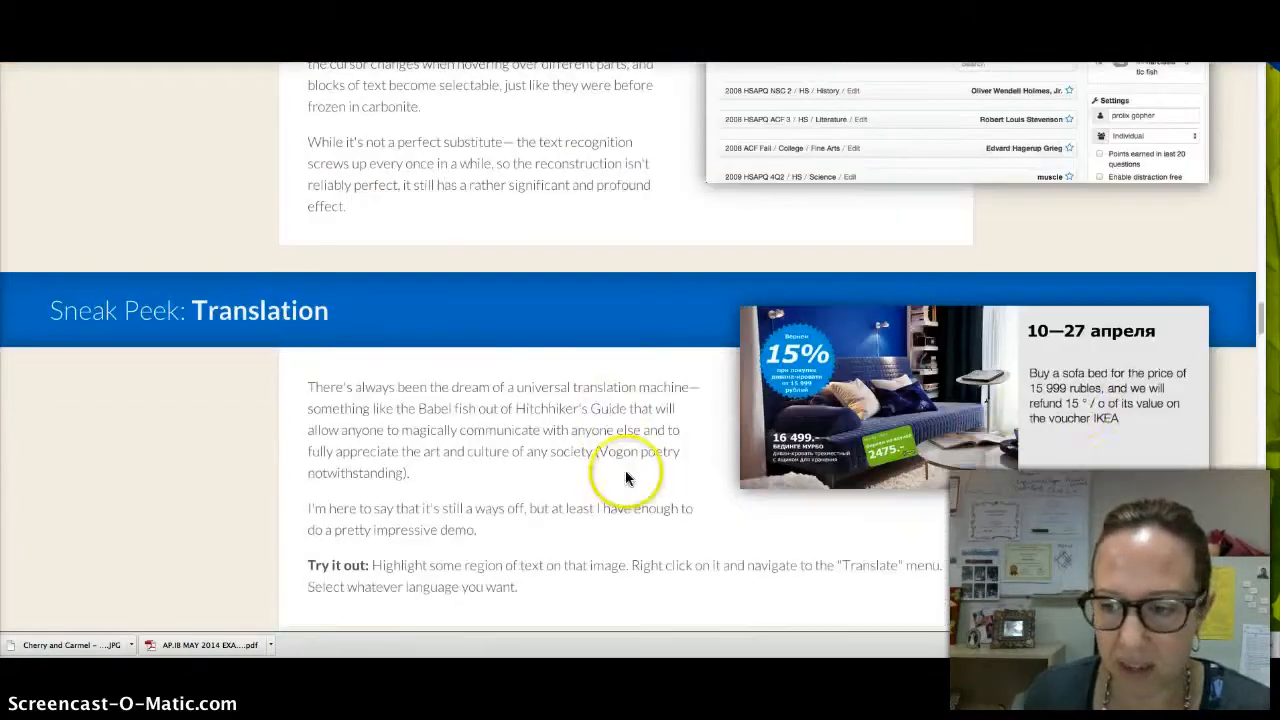
{"action": "scroll", "scroll_direction": "down", "scroll_amount": 3}
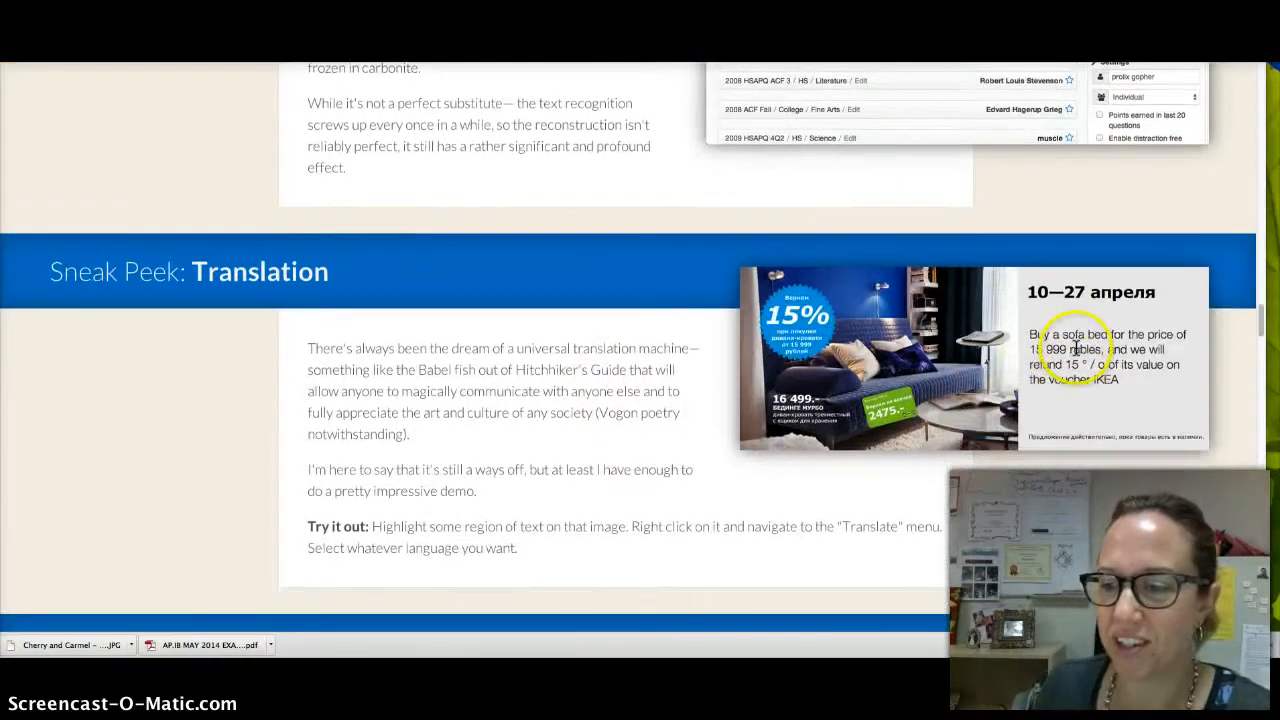
{"action": "right_click", "coordinate": [1078, 349]}
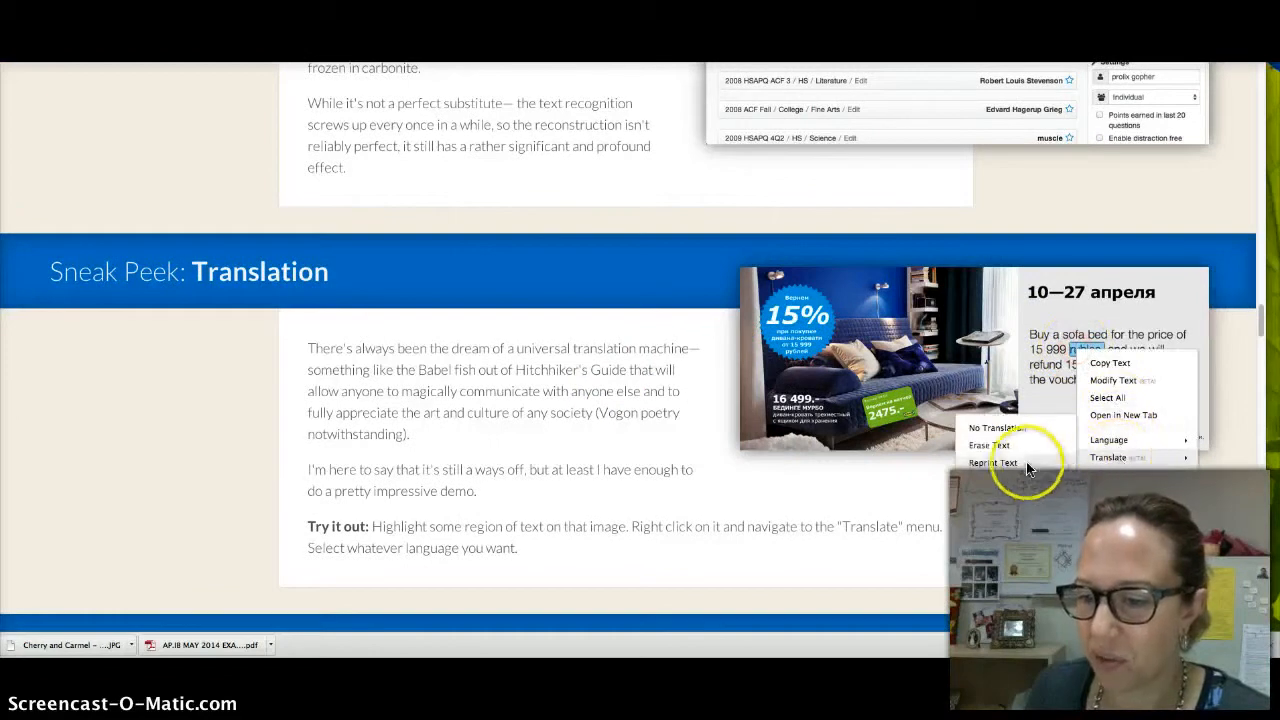
{"action": "left_click", "coordinate": [1107, 457]}
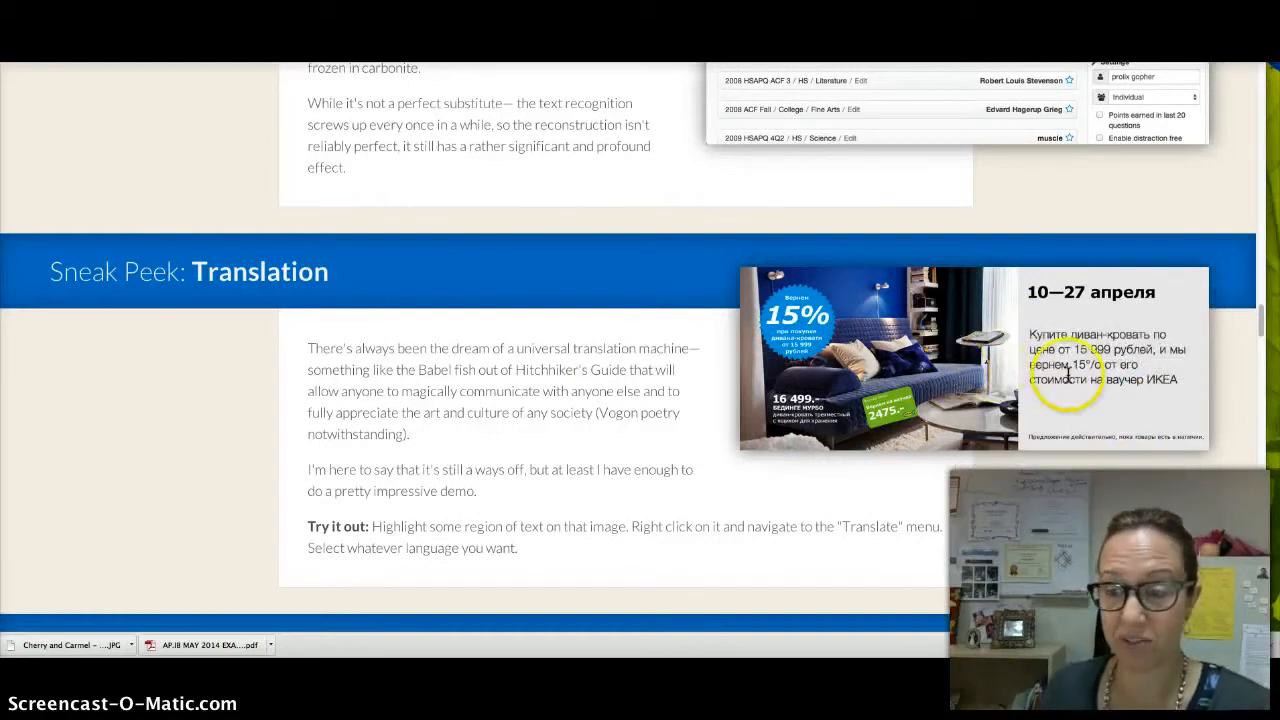
{"action": "left_click_drag", "start_coordinate": [1025, 335], "coordinate": [1180, 380]}
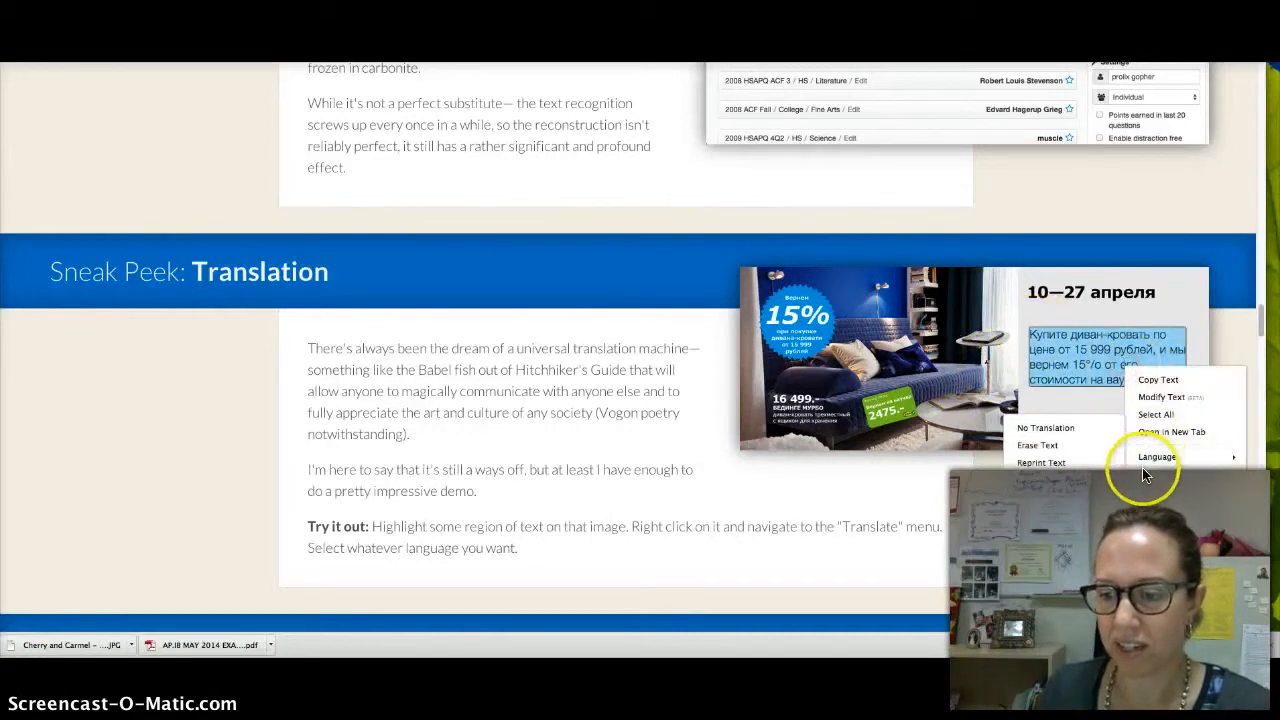
{"action": "left_click", "coordinate": [1157, 457]}
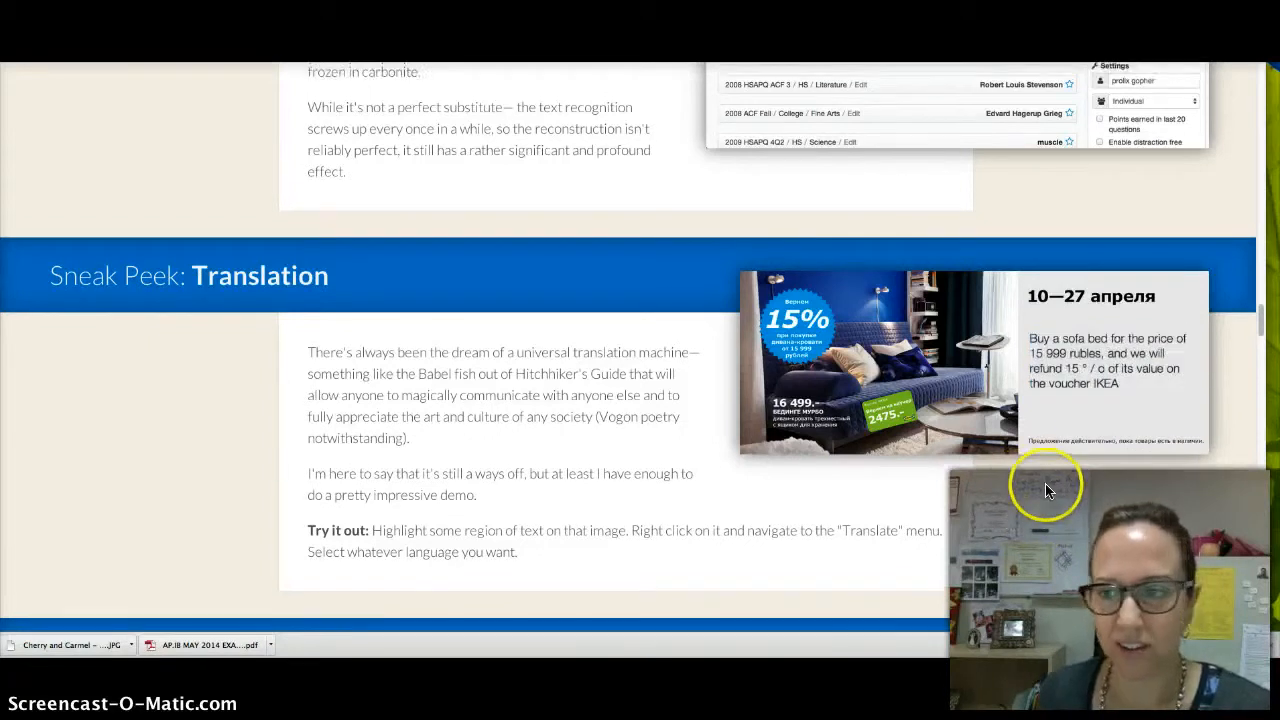
{"action": "scroll", "scroll_direction": "down", "scroll_amount": 3}
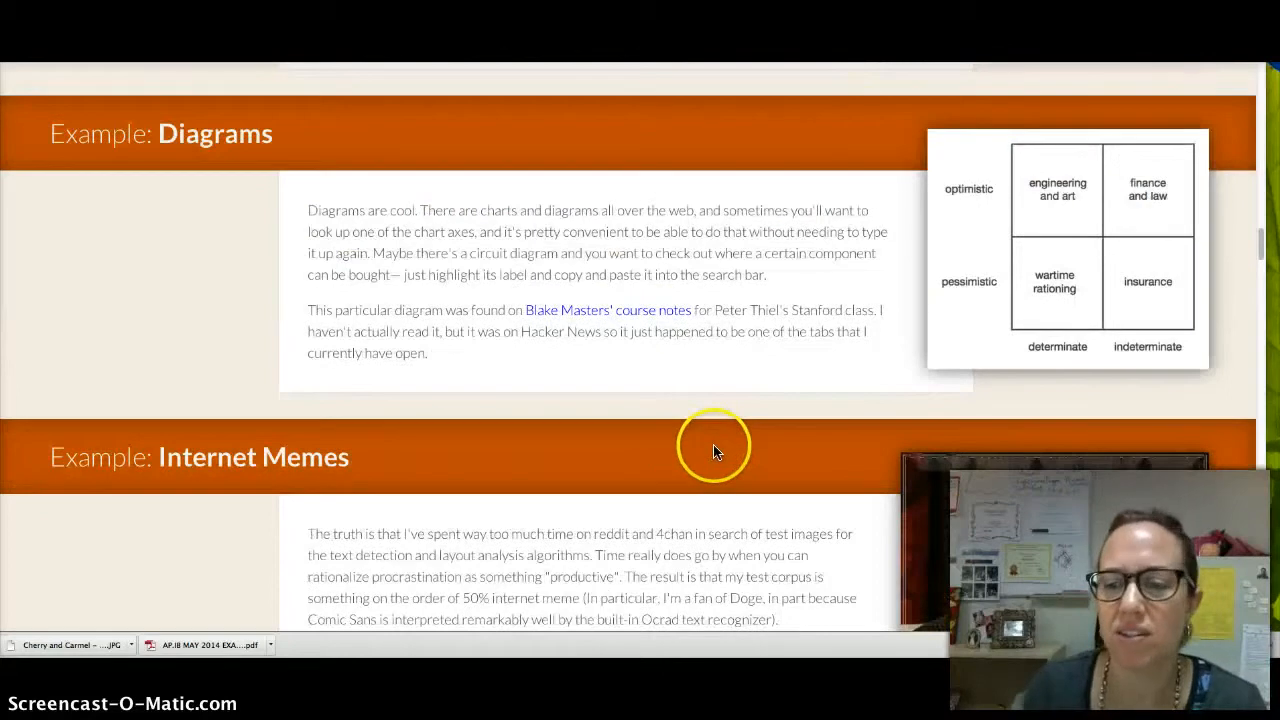
{"action": "mouse_move", "coordinate": [580, 250]}
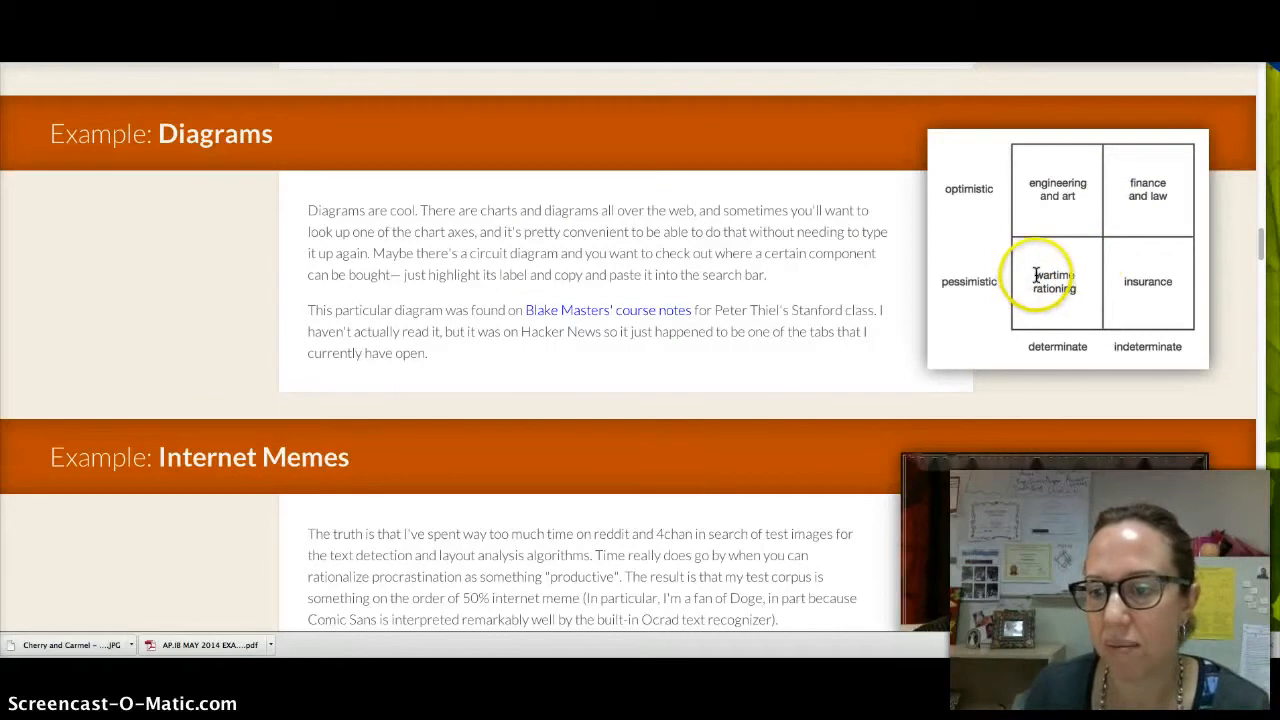
Select the 'wartime rationing' label in the Diagrams chart image as text
{"action": "double_click", "coordinate": [1053, 281]}
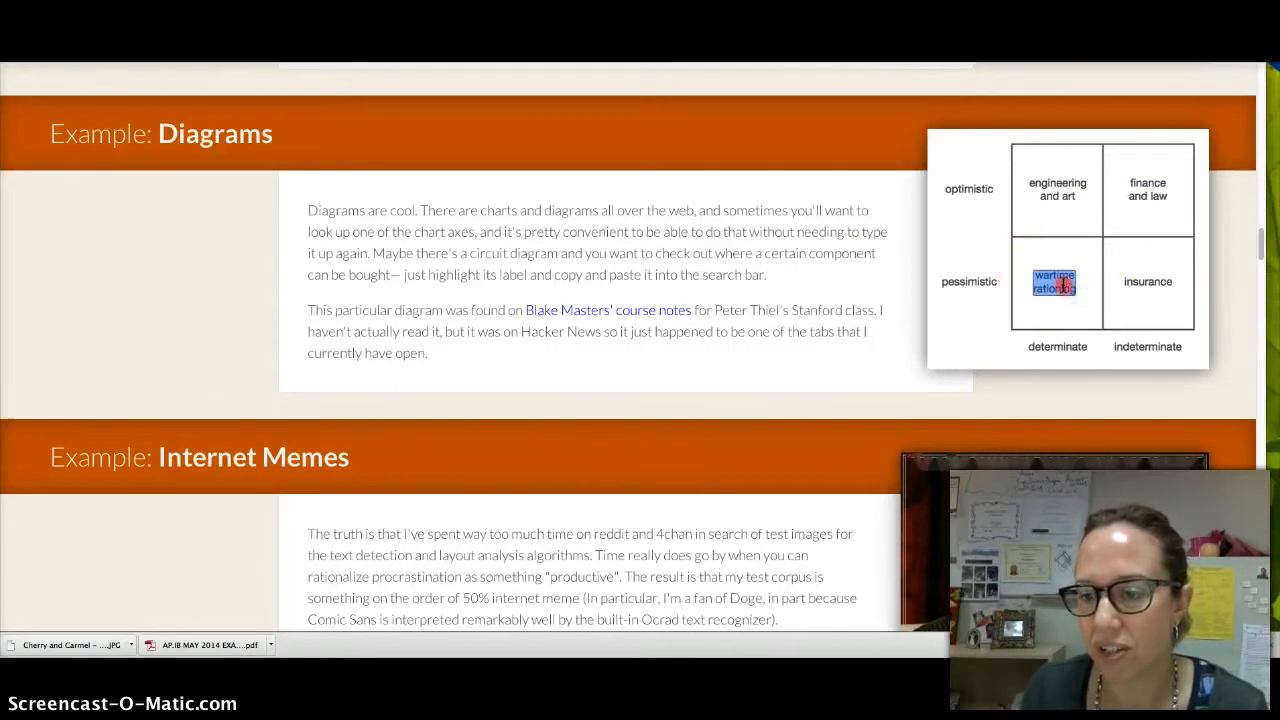